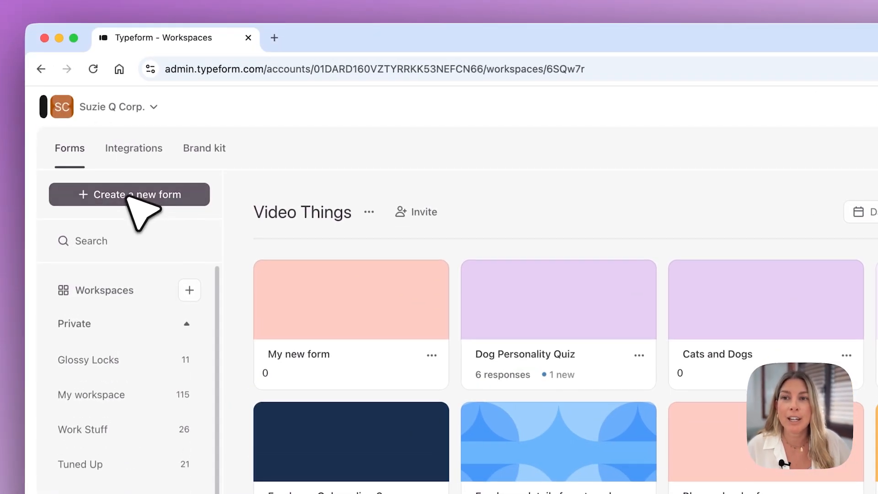
Create a new form in the Video Things workspace from the sidebar
{"action": "left_click", "coordinate": [130, 194]}
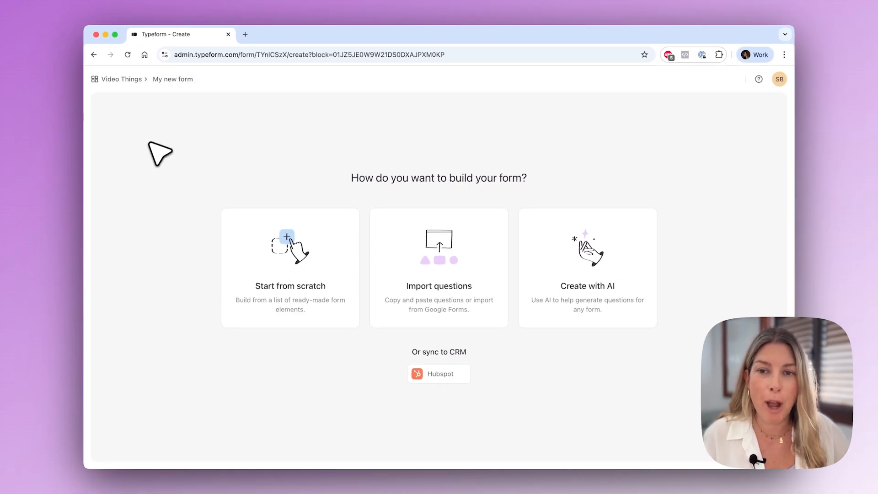
{"action": "mouse_move", "coordinate": [321, 302]}
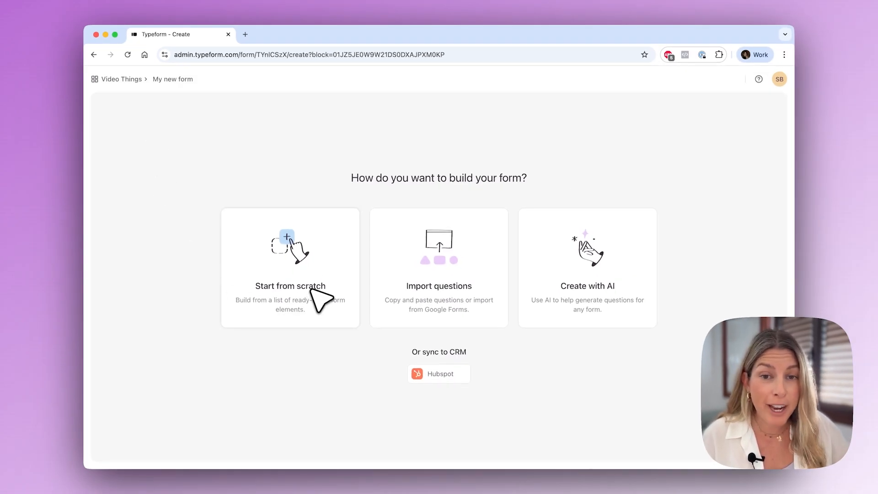
{"action": "mouse_move", "coordinate": [448, 300]}
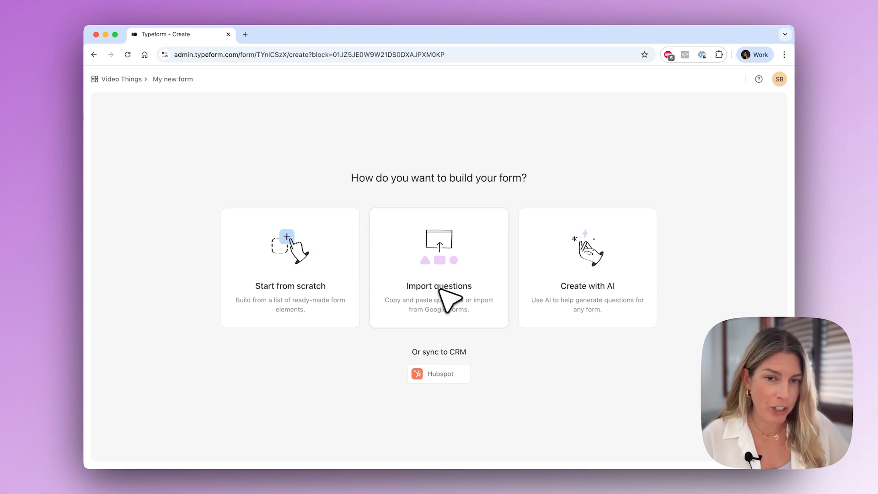
{"action": "mouse_move", "coordinate": [608, 295]}
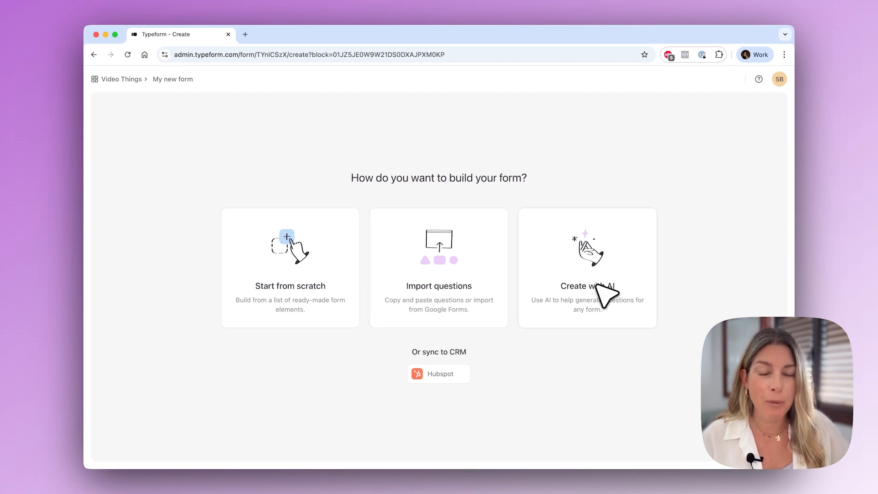
{"action": "mouse_move", "coordinate": [602, 297]}
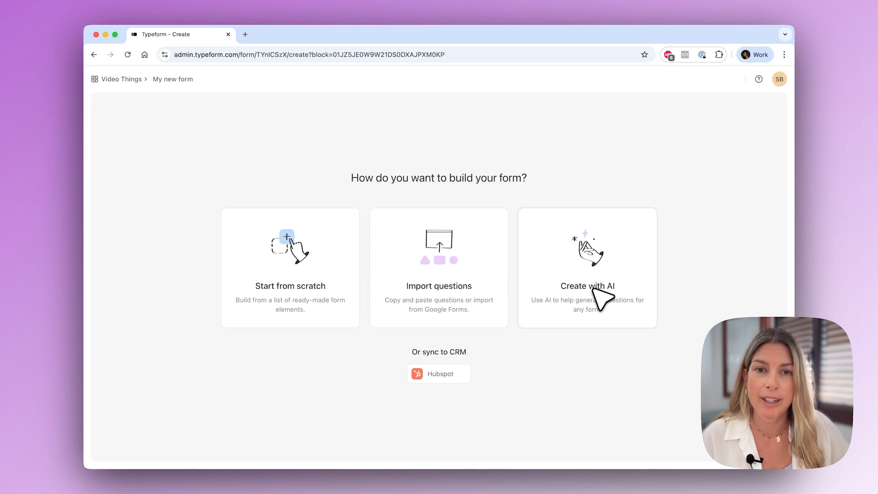
Choose Create with AI to see AI form types, including quizzes
{"action": "left_click", "coordinate": [587, 286]}
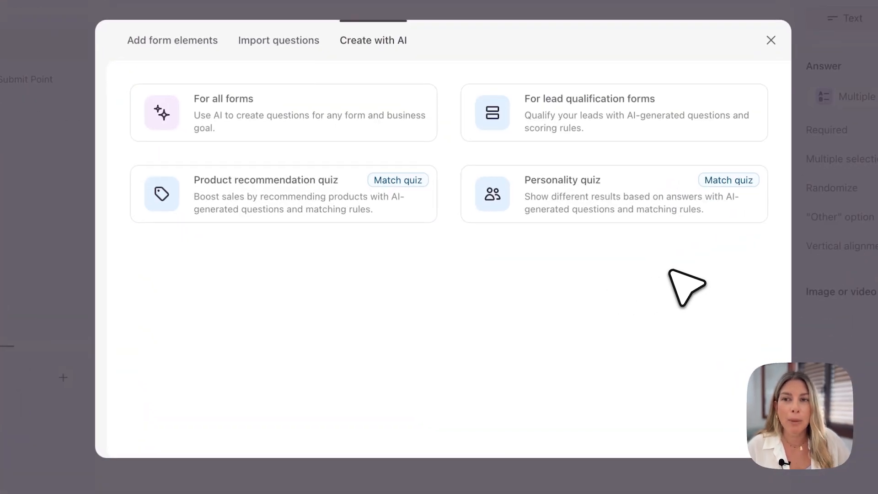
{"action": "mouse_move", "coordinate": [462, 277]}
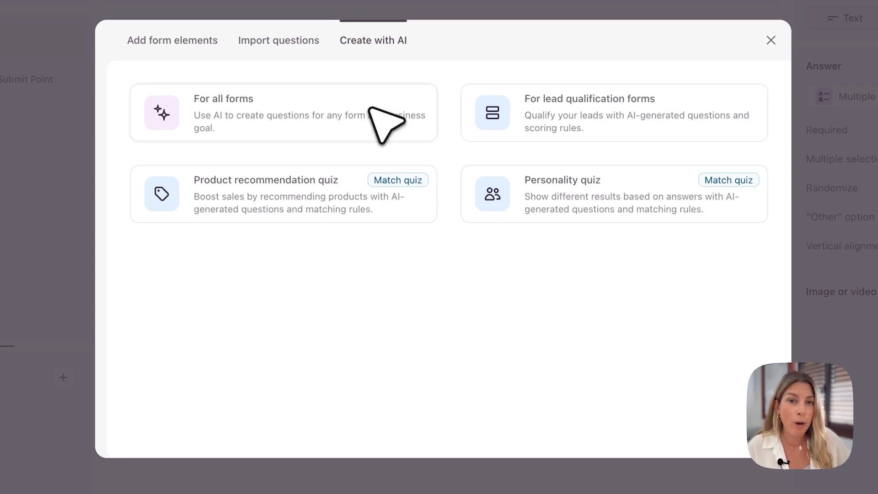
{"action": "mouse_move", "coordinate": [614, 112]}
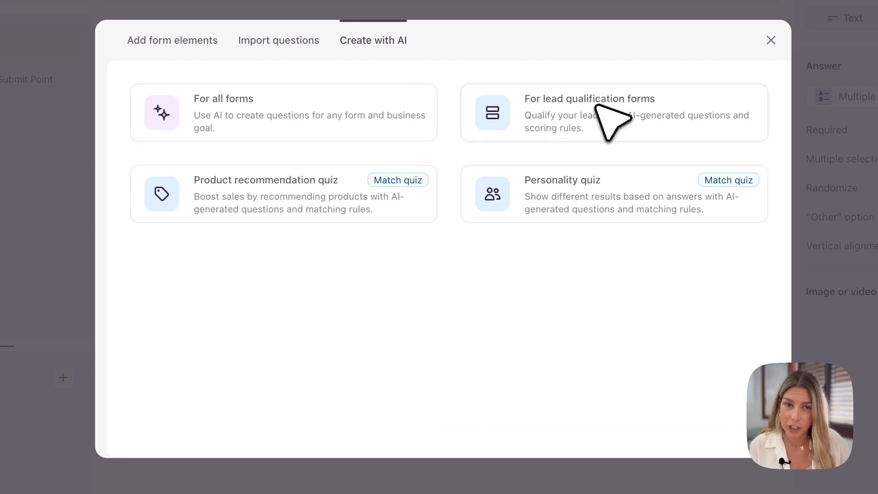
{"action": "mouse_move", "coordinate": [431, 237]}
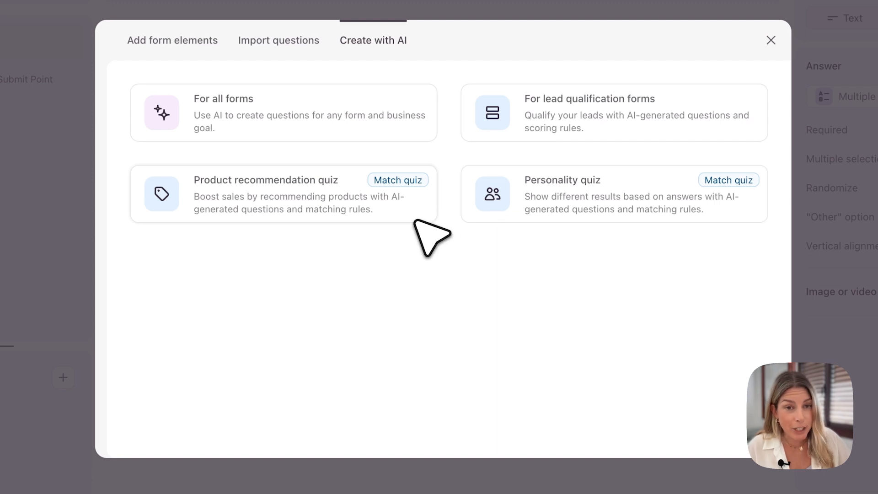
{"action": "mouse_move", "coordinate": [636, 224]}
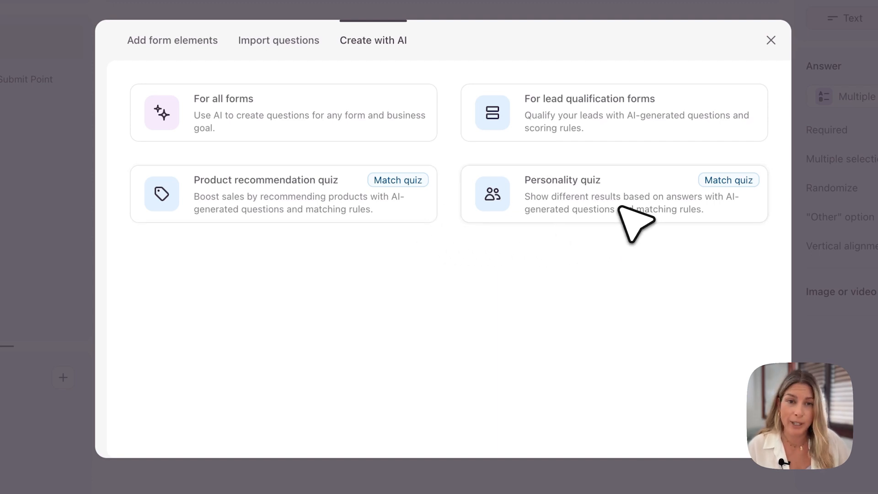
{"action": "mouse_move", "coordinate": [344, 232]}
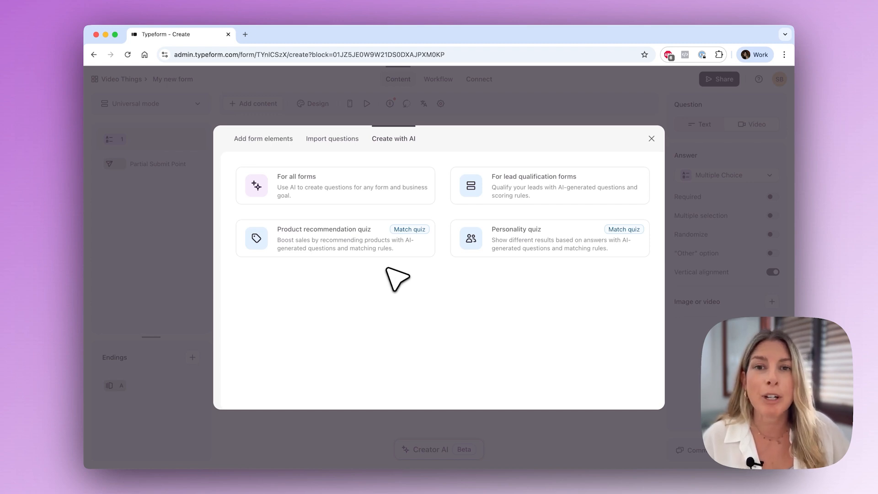
{"action": "mouse_move", "coordinate": [576, 255]}
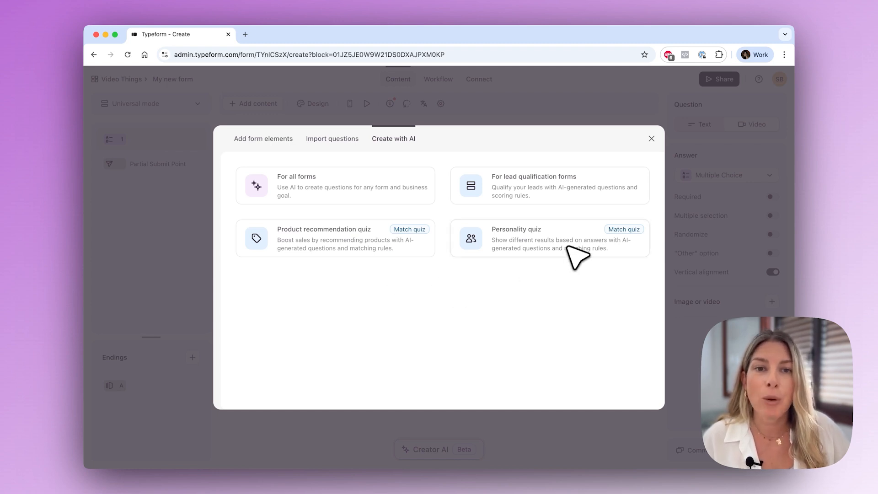
Pick the Personality quiz type to start the quiz endings step
{"action": "left_click", "coordinate": [549, 238]}
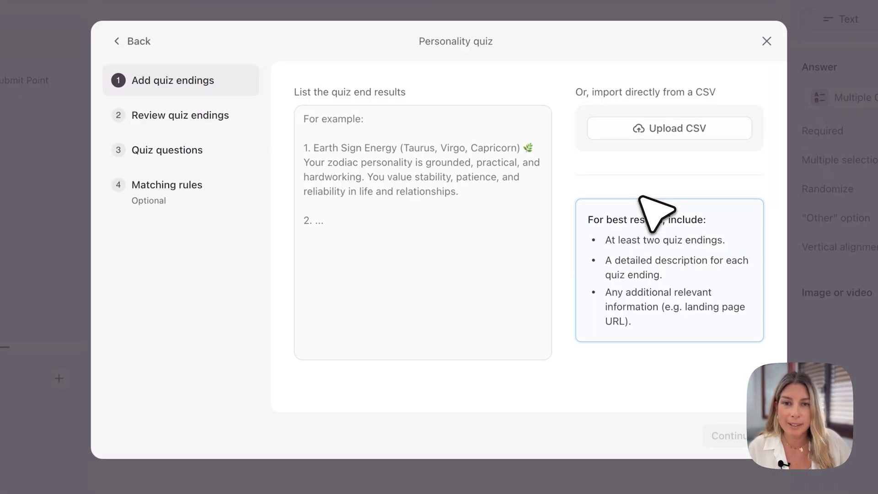
{"action": "mouse_move", "coordinate": [406, 165]}
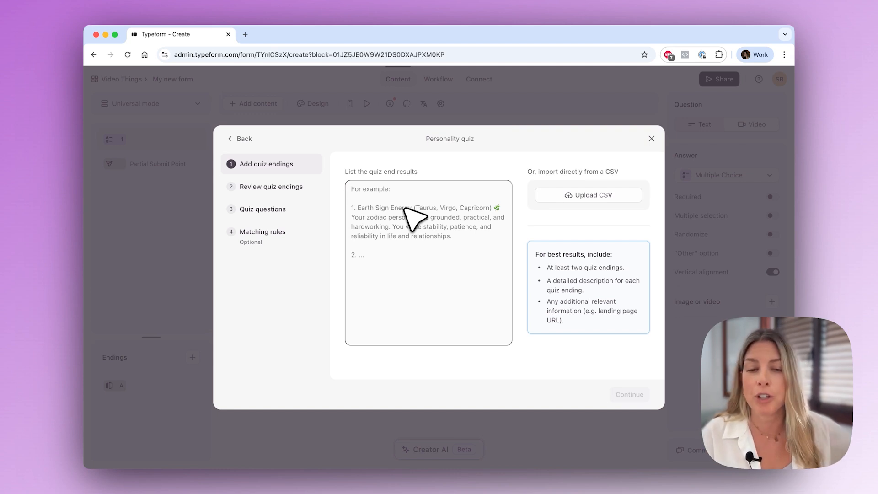
Enter Golden Retriever, French Bulldog, Shiba Inu and Border Collie as quiz endings
{"action": "type", "text": "Gold"}
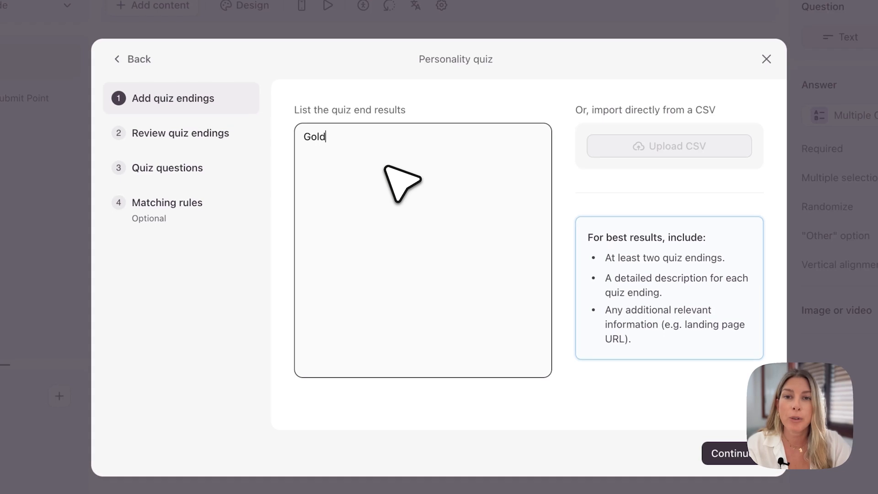
{"action": "type", "text": "en Retriever"}
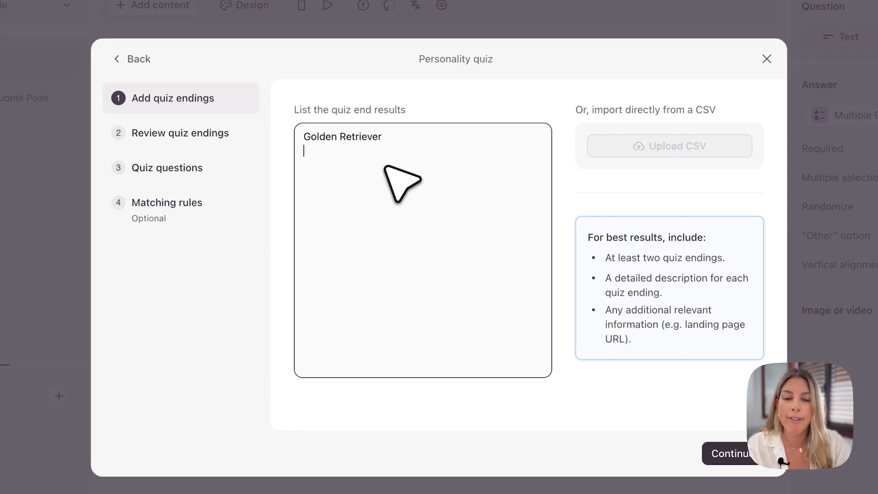
{"action": "type", "text": "French B"}
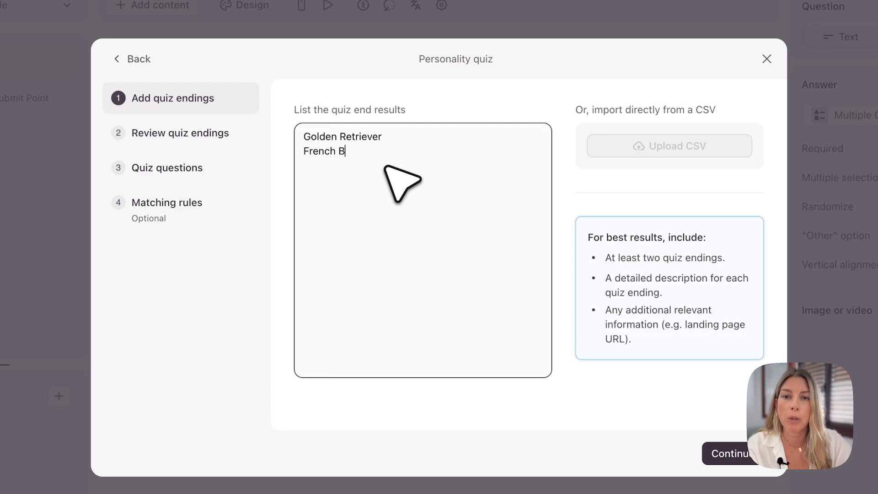
{"action": "type", "text": "ul"}
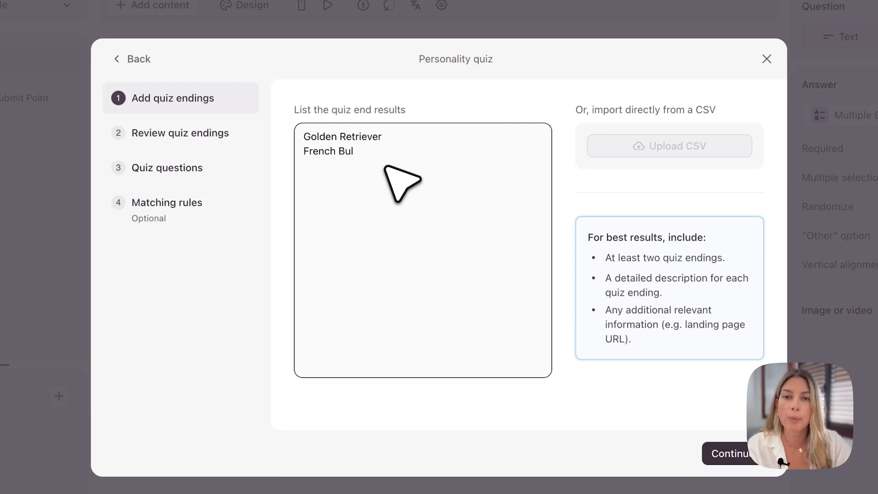
{"action": "type", "text": "ldog"}
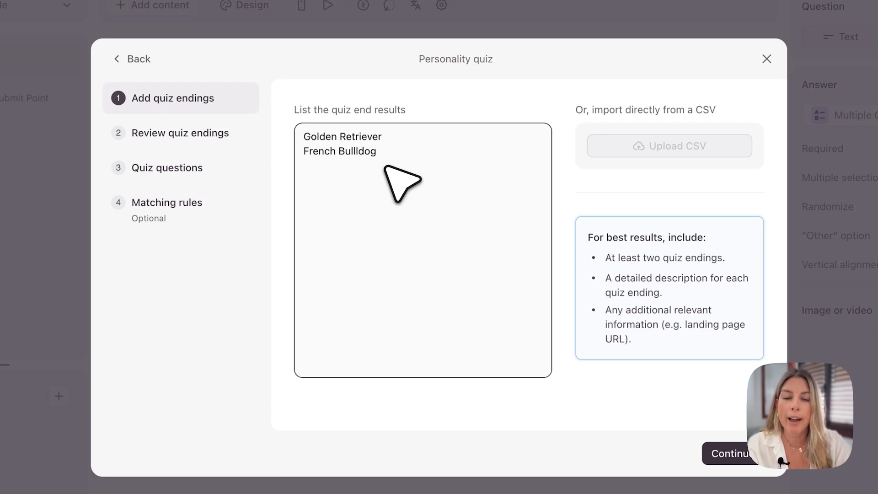
{"action": "type", "text": "Shi"}
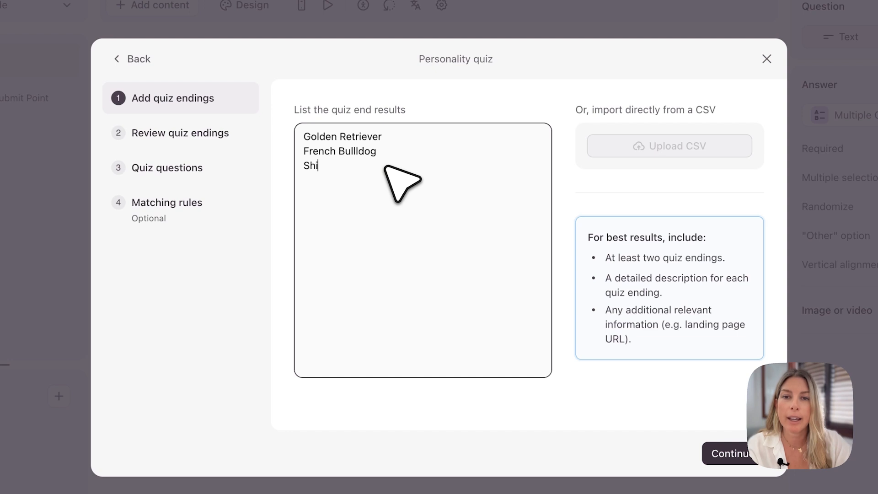
{"action": "type", "text": "ba Inu"}
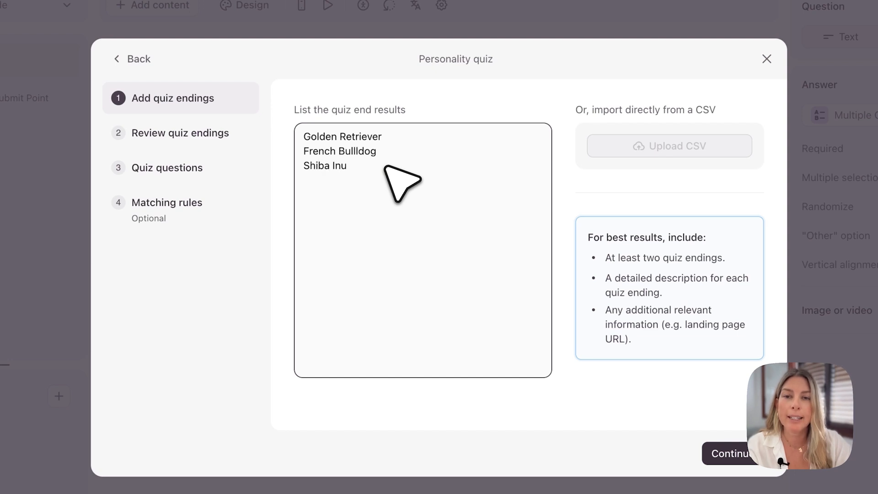
{"action": "type", "text": "Borde"}
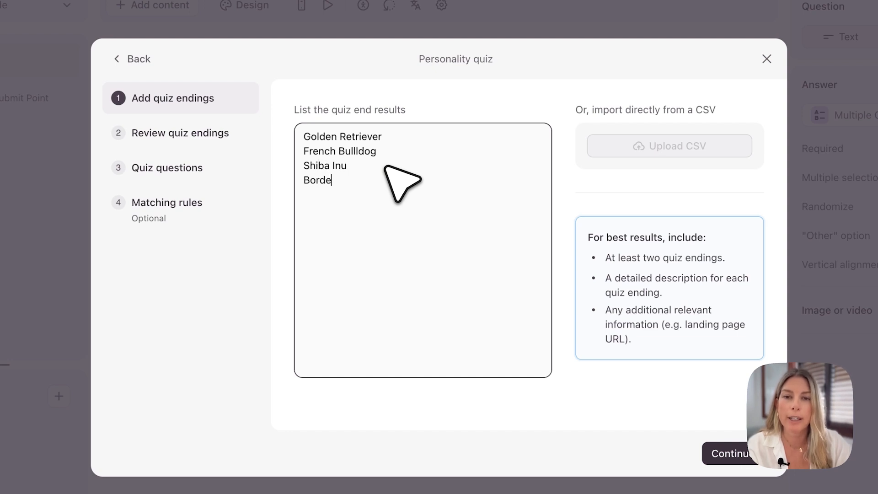
{"action": "type", "text": "r Collie"}
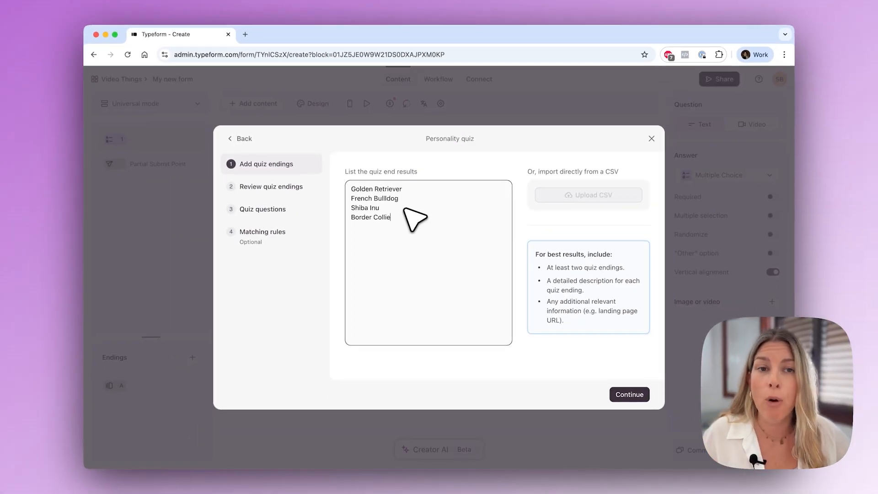
{"action": "mouse_move", "coordinate": [424, 232]}
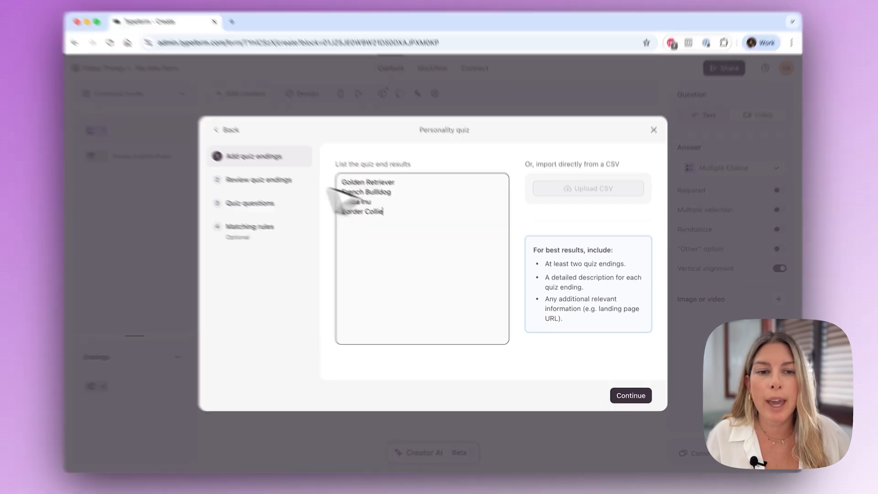
Generate AI descriptions for the four breed endings
{"action": "left_click", "coordinate": [631, 394]}
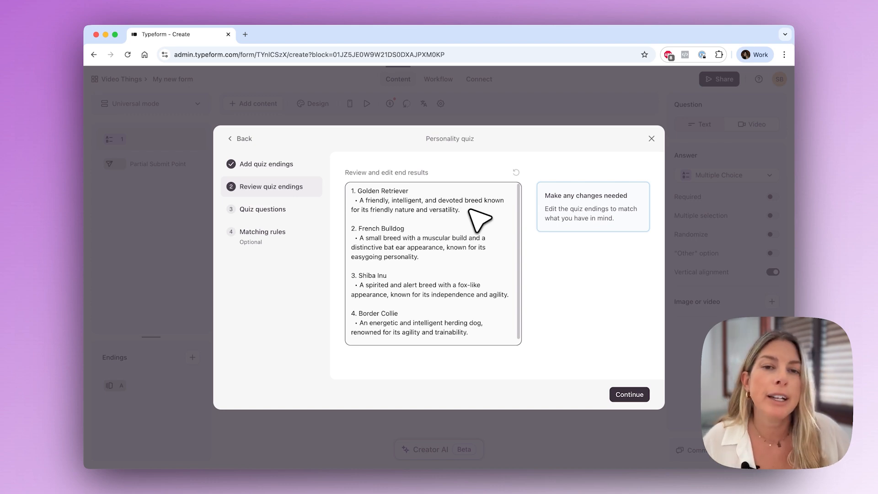
{"action": "mouse_move", "coordinate": [305, 224]}
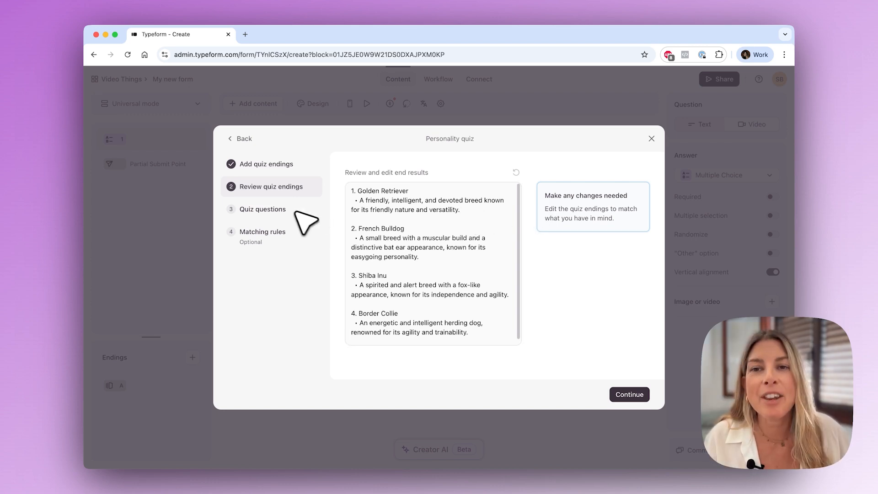
{"action": "mouse_move", "coordinate": [297, 221]}
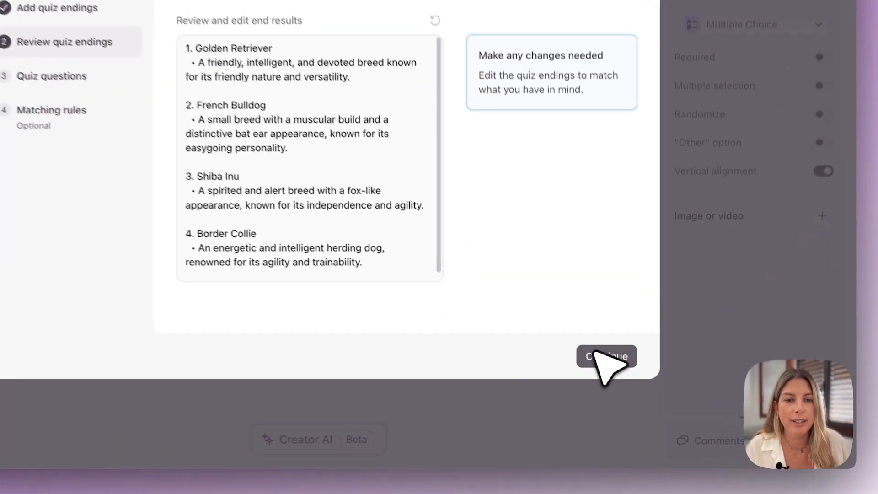
{"action": "left_click", "coordinate": [606, 356]}
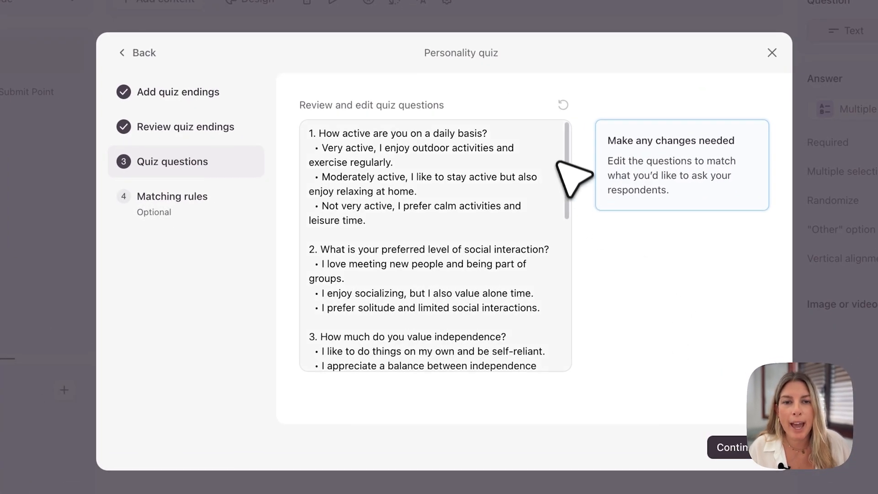
{"action": "scroll", "scroll_direction": "down", "scroll_amount": 3}
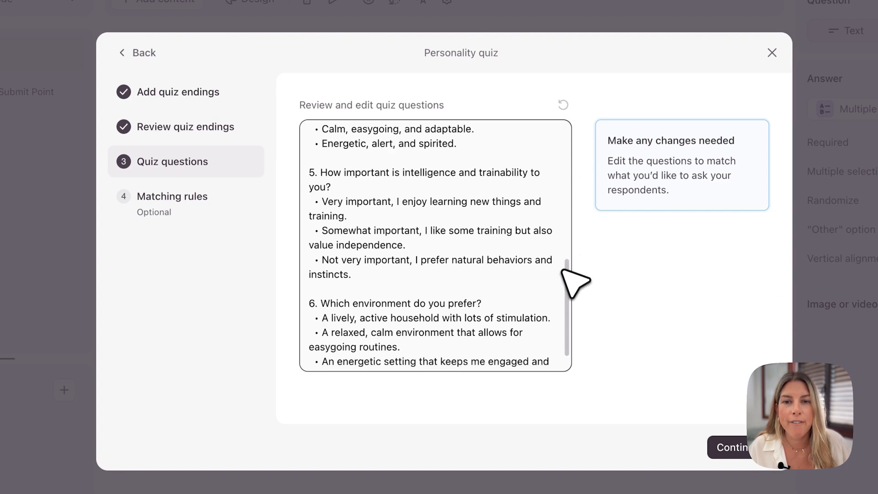
{"action": "scroll", "scroll_direction": "up", "scroll_amount": 3}
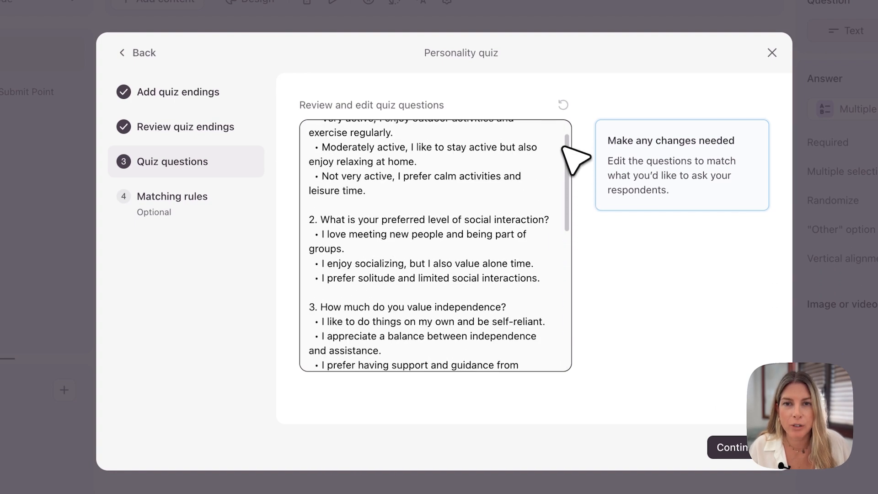
{"action": "scroll", "scroll_direction": "up", "scroll_amount": 3}
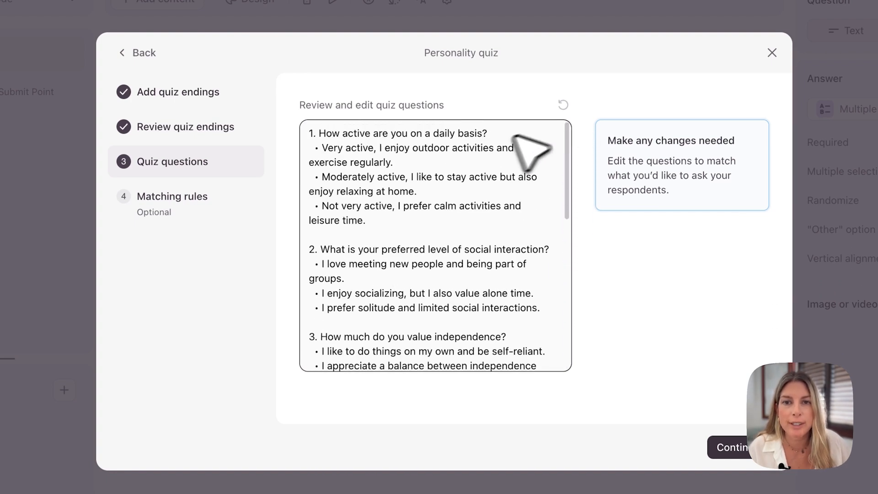
{"action": "mouse_move", "coordinate": [459, 174]}
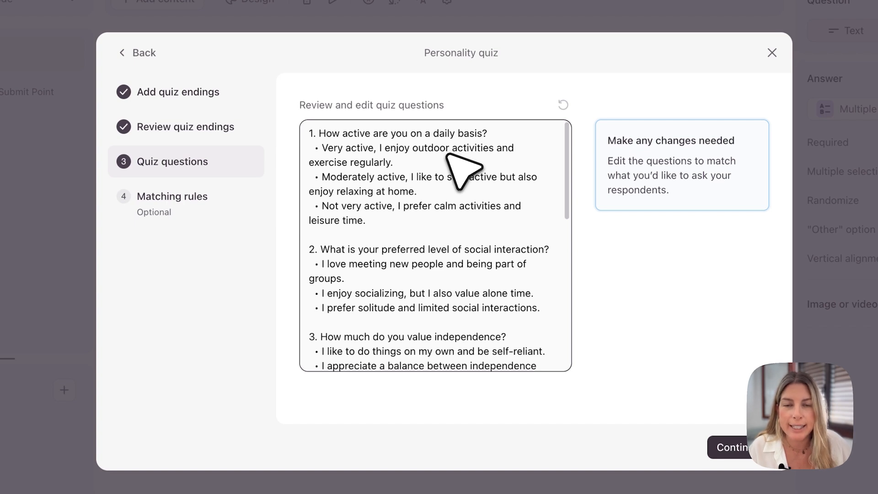
{"action": "mouse_move", "coordinate": [569, 199]}
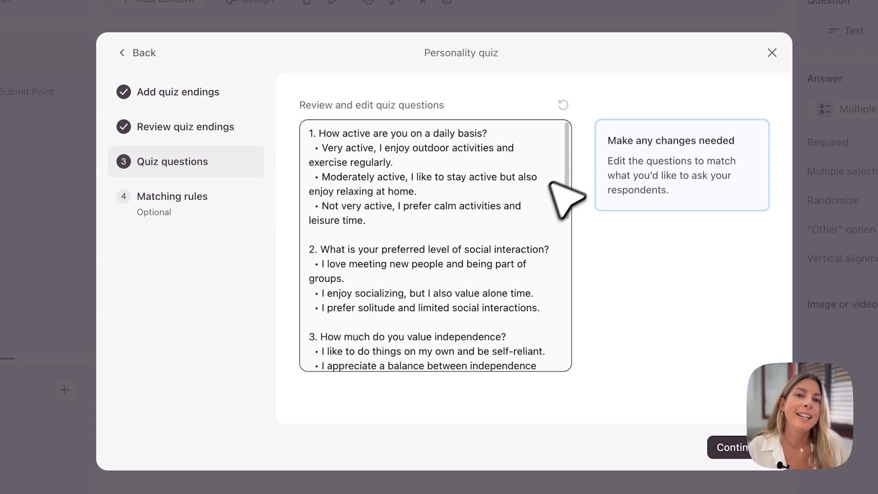
{"action": "scroll", "scroll_direction": "down", "scroll_amount": 3}
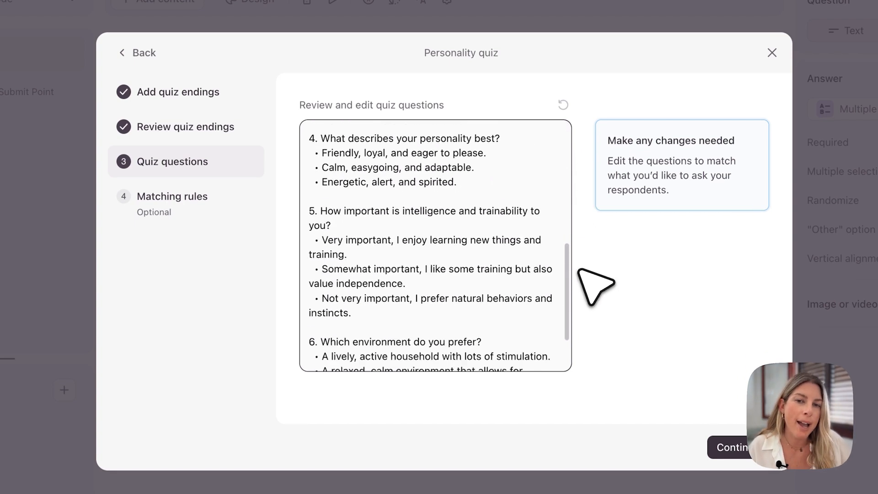
{"action": "scroll", "scroll_direction": "up", "scroll_amount": 3}
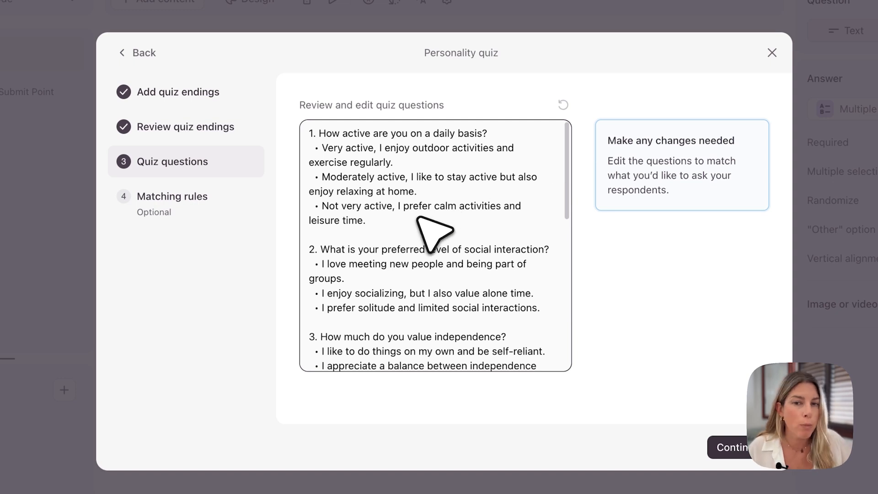
{"action": "mouse_move", "coordinate": [418, 257]}
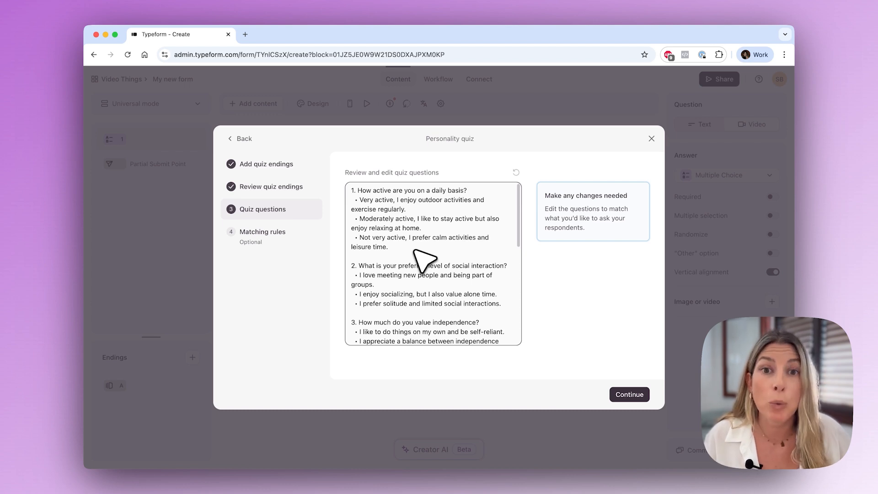
{"action": "mouse_move", "coordinate": [417, 241]}
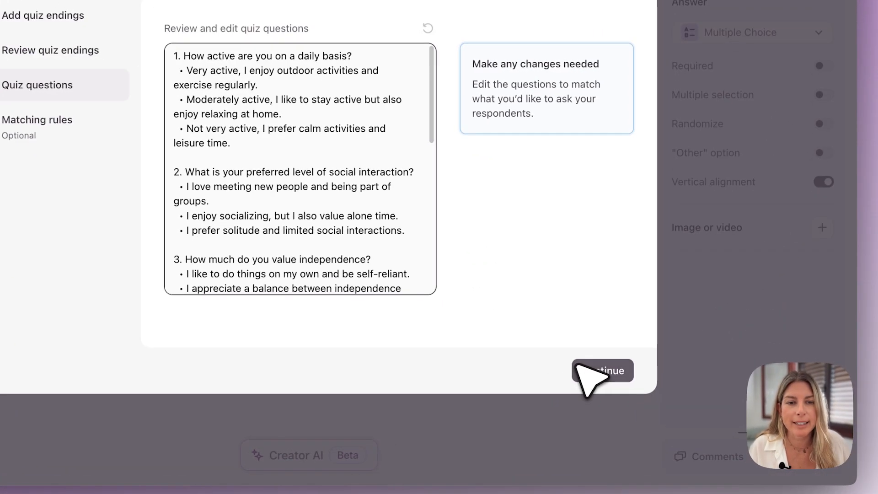
Leave matching rules empty and generate the six-question dog-breed quiz
{"action": "left_click", "coordinate": [602, 371]}
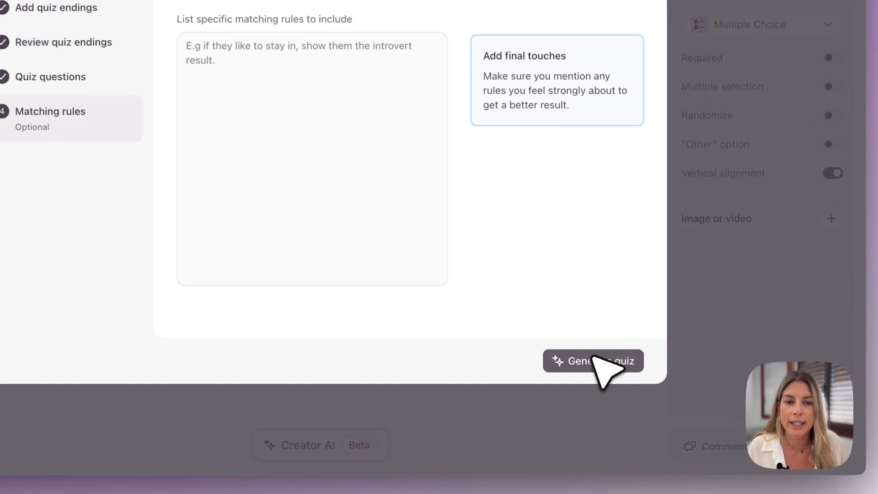
{"action": "left_click", "coordinate": [593, 361]}
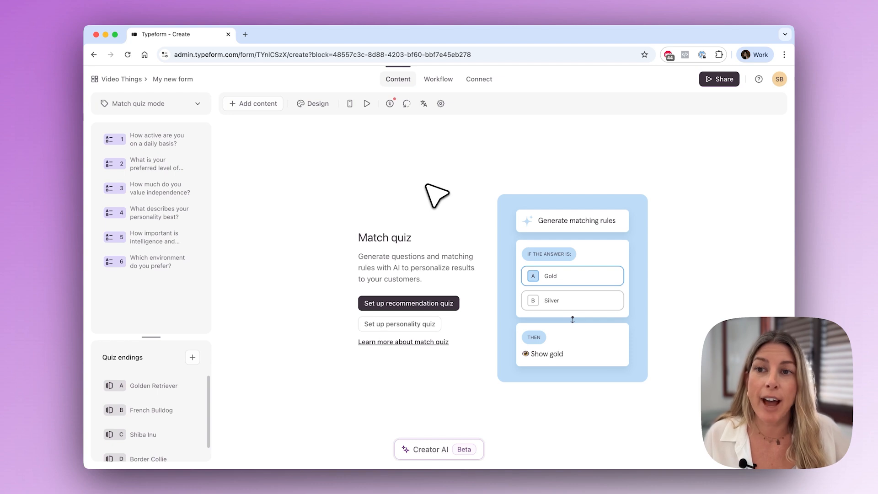
Review the first, social interaction and independence questions and the French Bulldog ending
{"action": "left_click", "coordinate": [152, 139]}
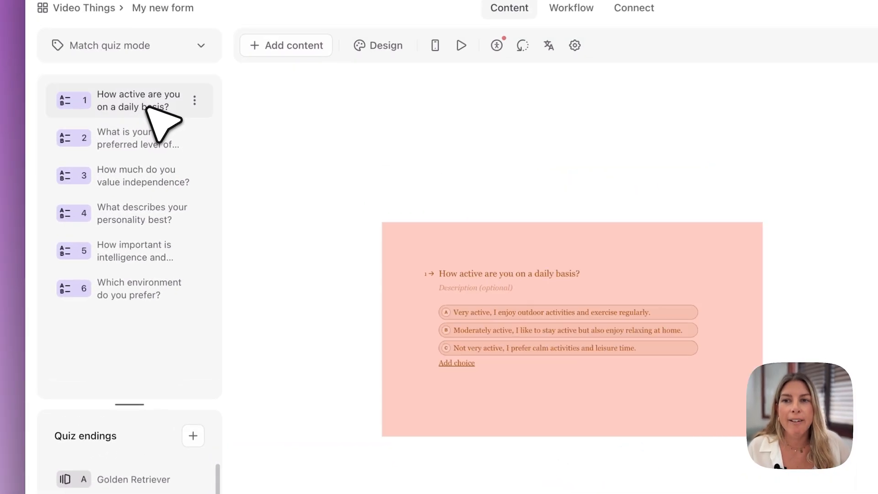
{"action": "left_click", "coordinate": [137, 137]}
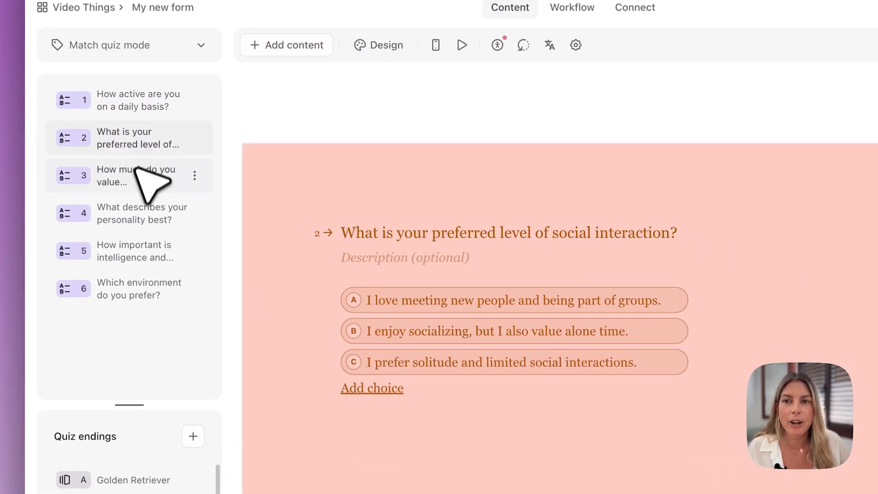
{"action": "left_click", "coordinate": [134, 176]}
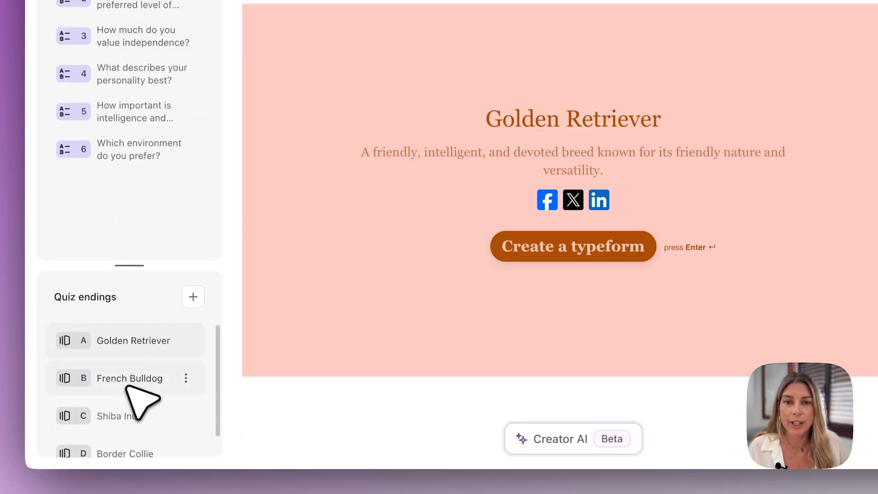
{"action": "left_click", "coordinate": [129, 378]}
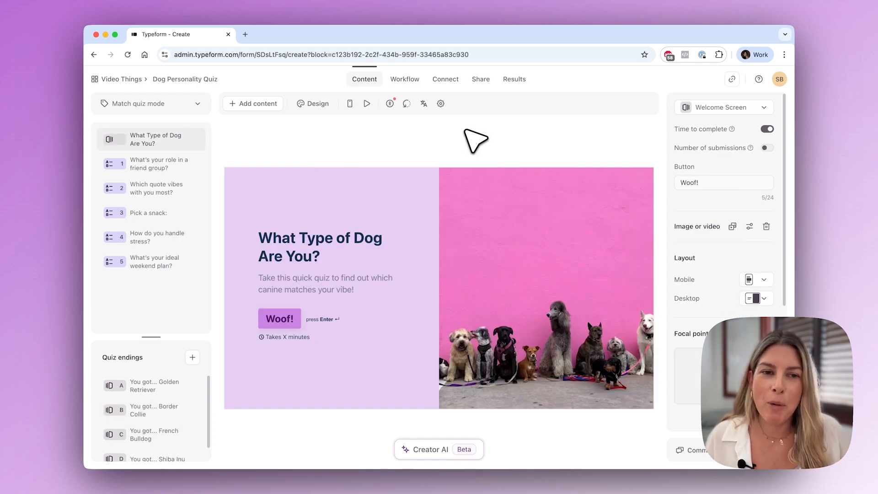
{"action": "mouse_move", "coordinate": [480, 139]}
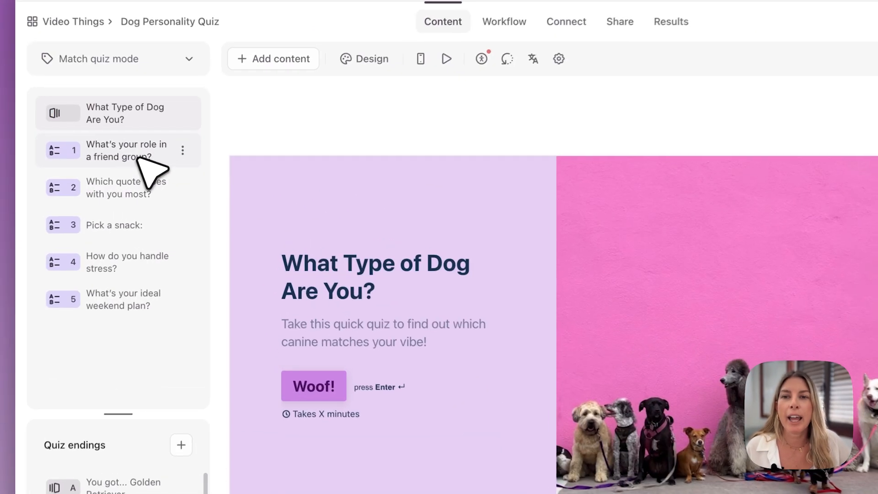
View the friend group role question, then the Golden Retriever, Border Collie and French Bulldog endings
{"action": "left_click", "coordinate": [126, 149]}
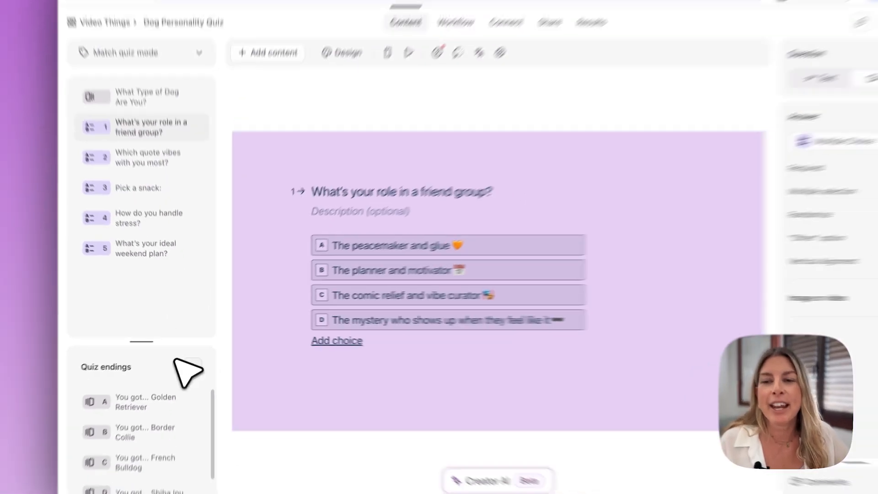
{"action": "left_click", "coordinate": [145, 401]}
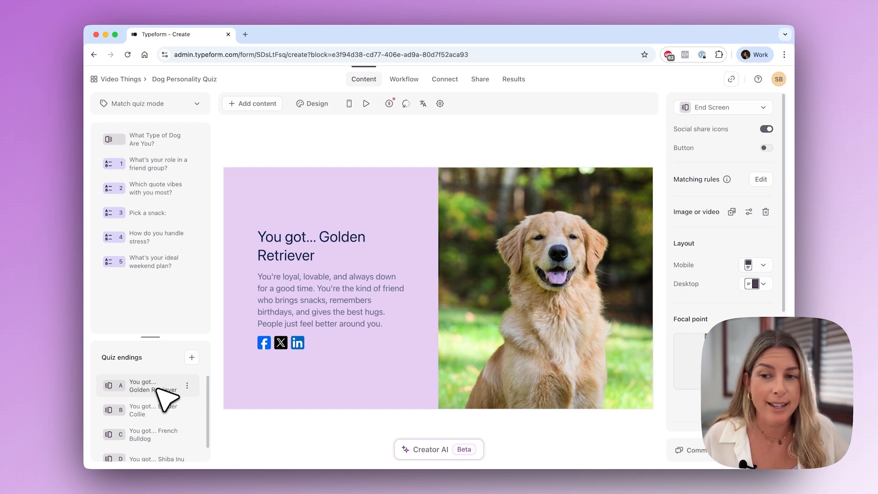
{"action": "left_click", "coordinate": [145, 410]}
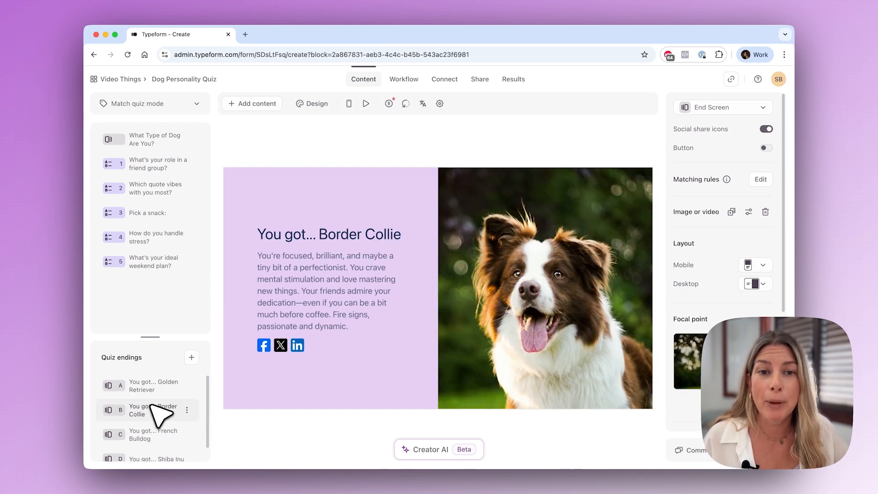
{"action": "left_click", "coordinate": [151, 435]}
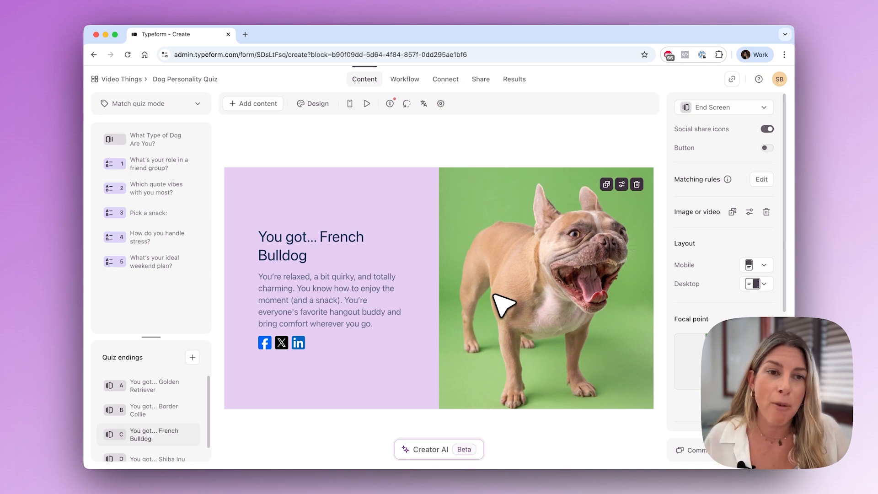
{"action": "mouse_move", "coordinate": [731, 267]}
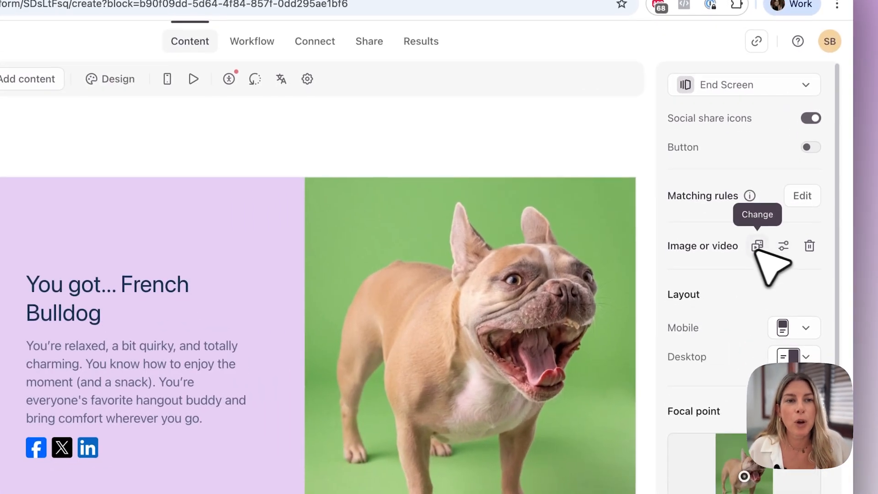
{"action": "left_click", "coordinate": [757, 246]}
{"action": "type", "text": "f"}
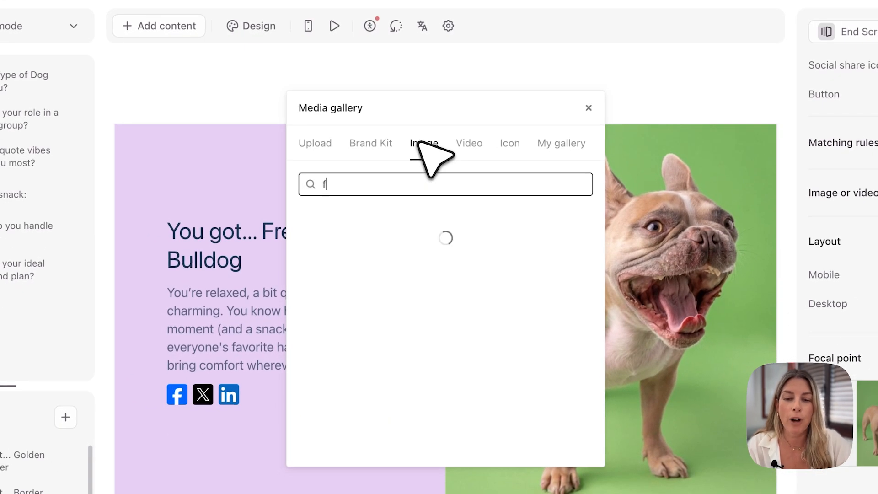
{"action": "type", "text": "rench bulldog"}
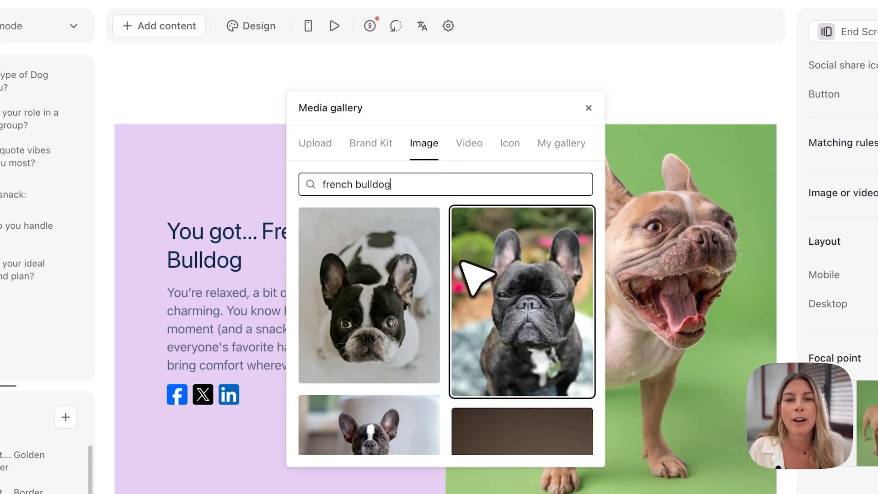
{"action": "scroll", "scroll_direction": "down", "scroll_amount": 3}
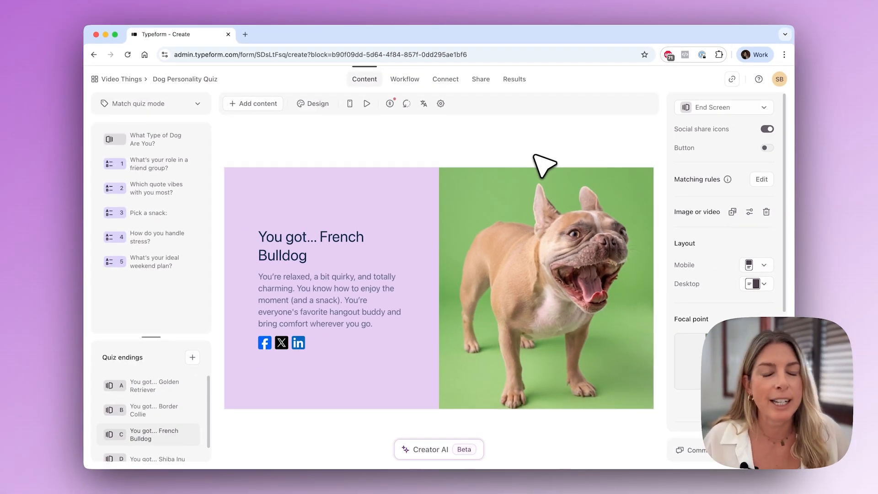
{"action": "mouse_move", "coordinate": [157, 397]}
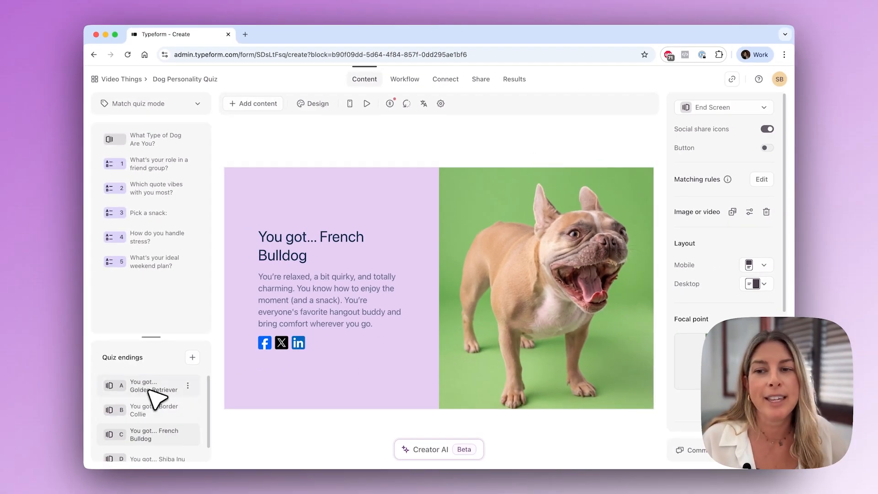
{"action": "left_click", "coordinate": [143, 385]}
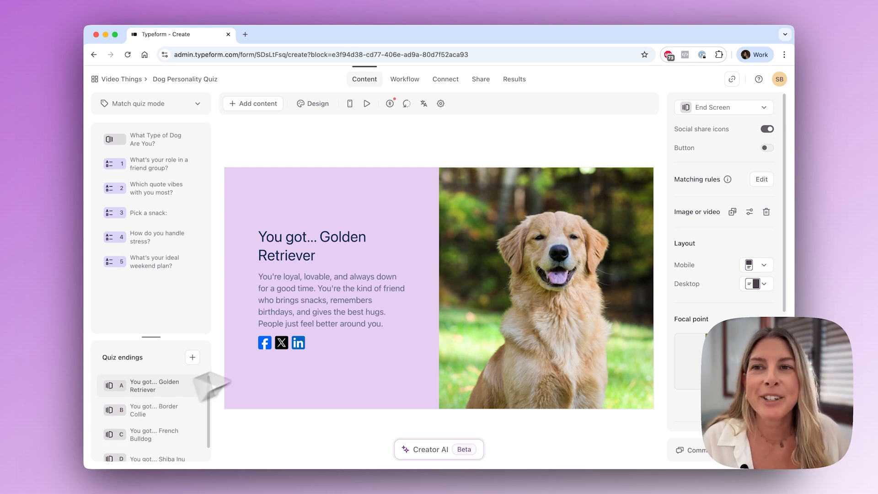
{"action": "mouse_move", "coordinate": [266, 159]}
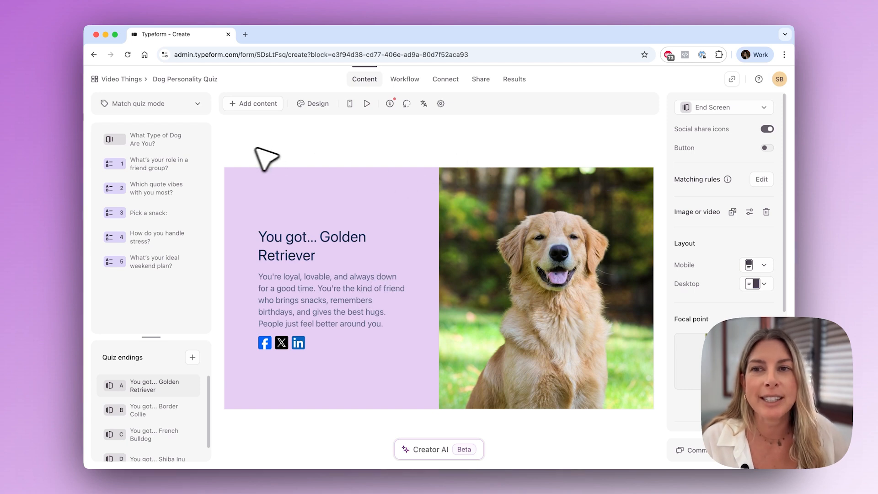
{"action": "mouse_move", "coordinate": [212, 114]}
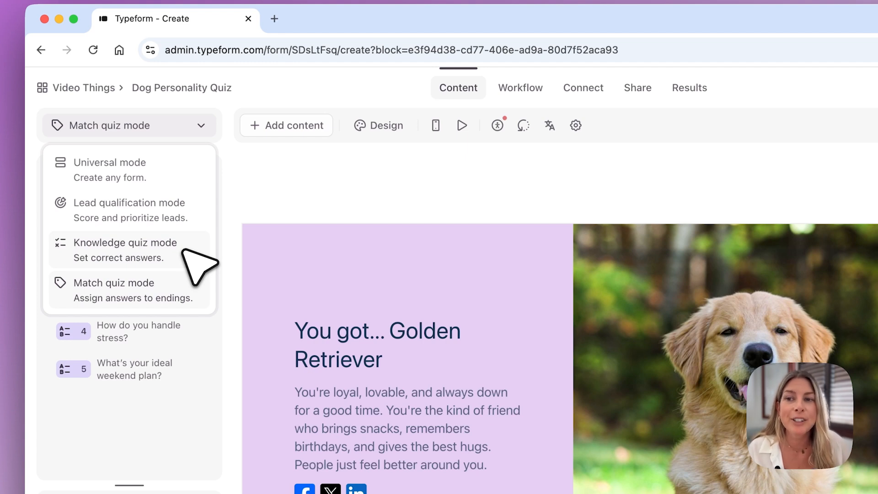
{"action": "mouse_move", "coordinate": [187, 300]}
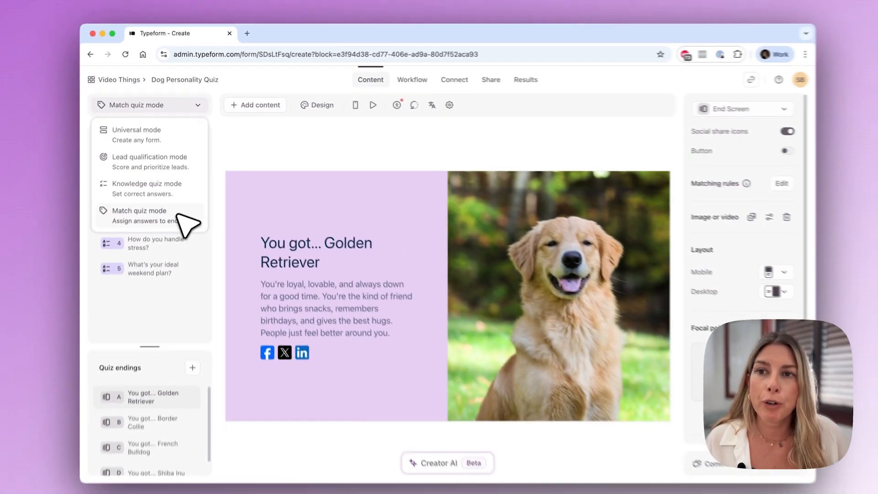
{"action": "left_click", "coordinate": [137, 129]}
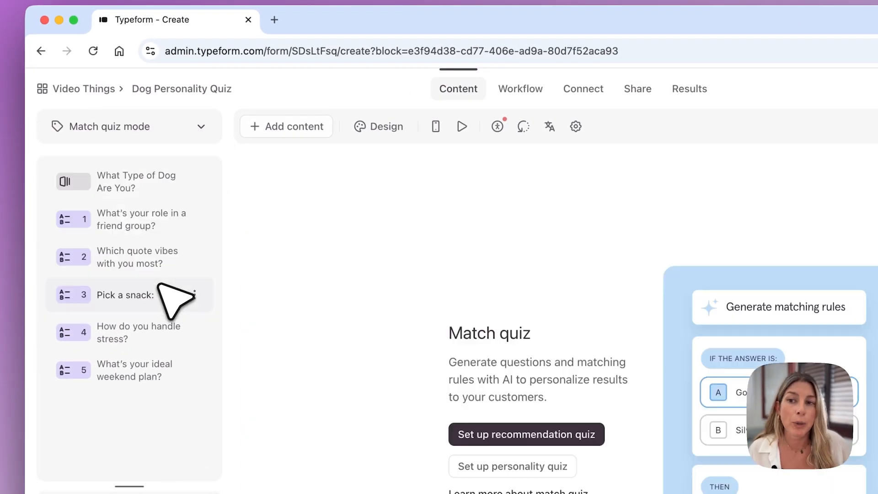
{"action": "mouse_move", "coordinate": [394, 207]}
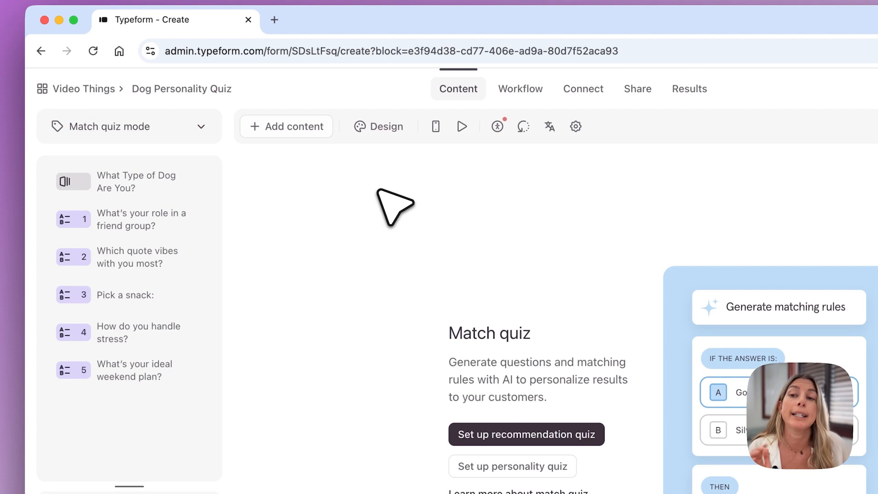
{"action": "mouse_move", "coordinate": [387, 199]}
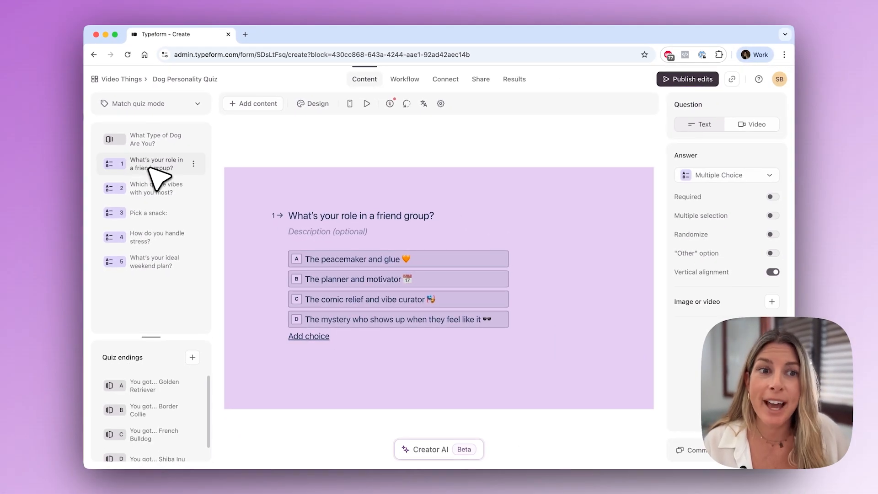
{"action": "mouse_move", "coordinate": [182, 315]}
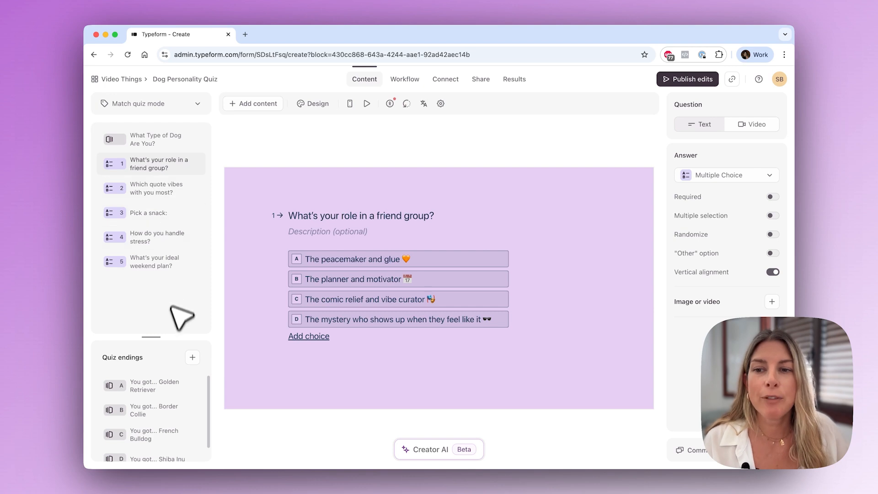
{"action": "left_click", "coordinate": [151, 385]}
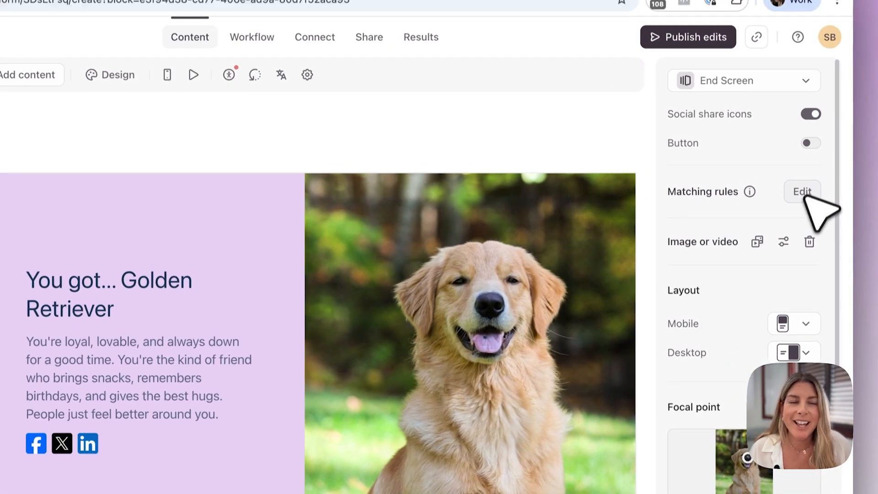
Open the Matching rules editor and scroll to the Golden Retriever ending
{"action": "left_click", "coordinate": [802, 192]}
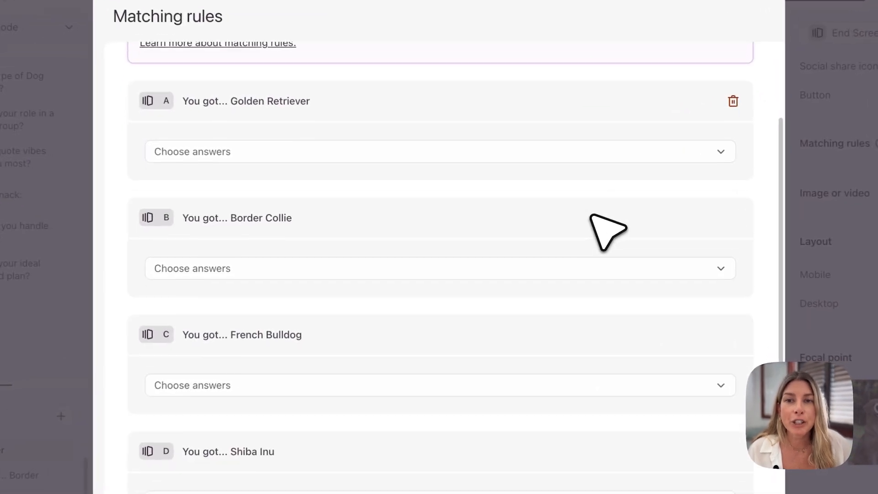
{"action": "scroll", "scroll_direction": "up", "scroll_amount": 3}
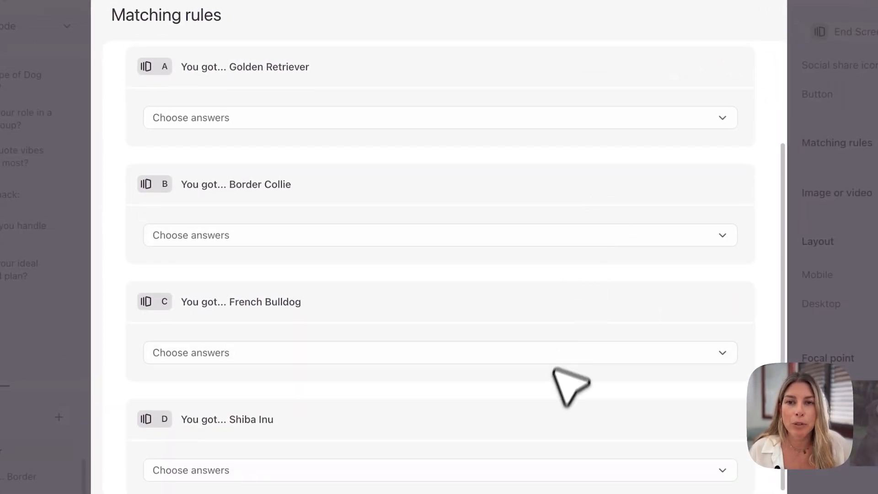
{"action": "mouse_move", "coordinate": [571, 168]}
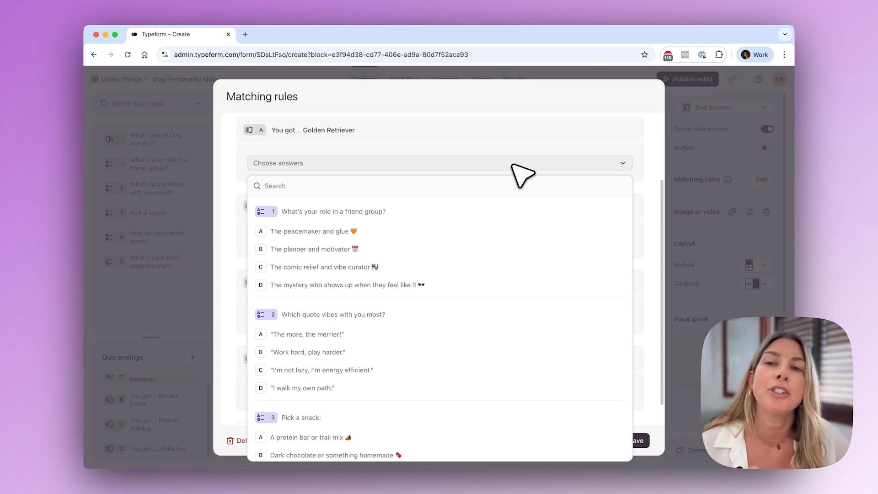
{"action": "mouse_move", "coordinate": [526, 174]}
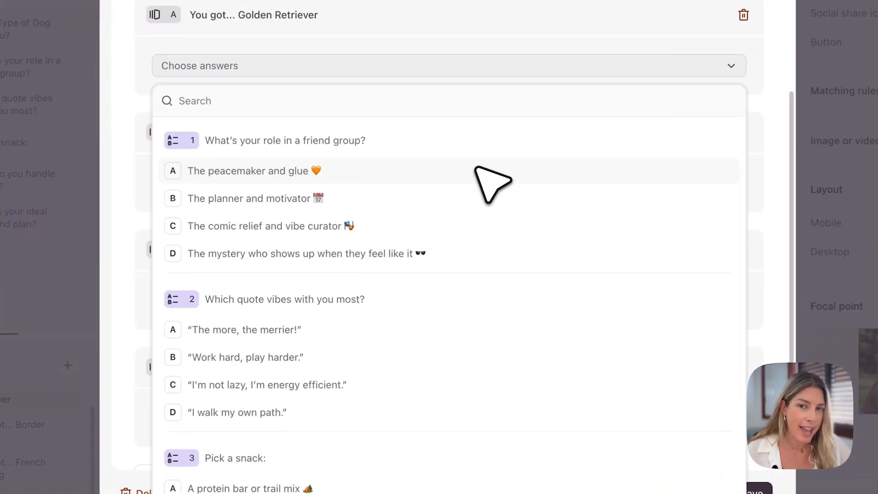
Match 'The peacemaker and glue' and 'The more, the merrier' to Golden Retriever
{"action": "left_click", "coordinate": [253, 171]}
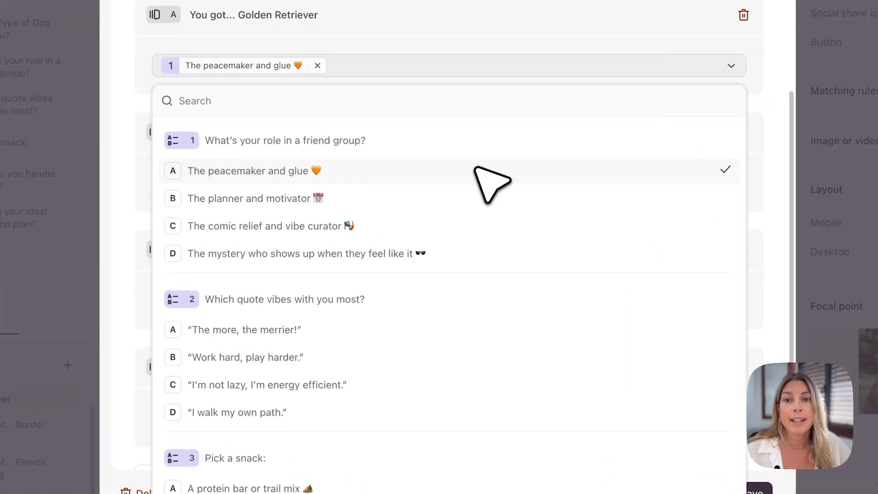
{"action": "mouse_move", "coordinate": [452, 190]}
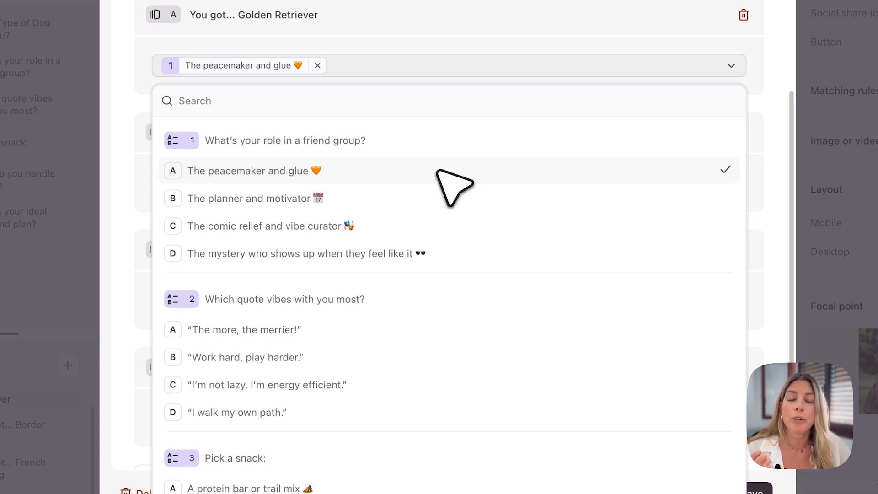
{"action": "scroll", "scroll_direction": "down", "scroll_amount": 3}
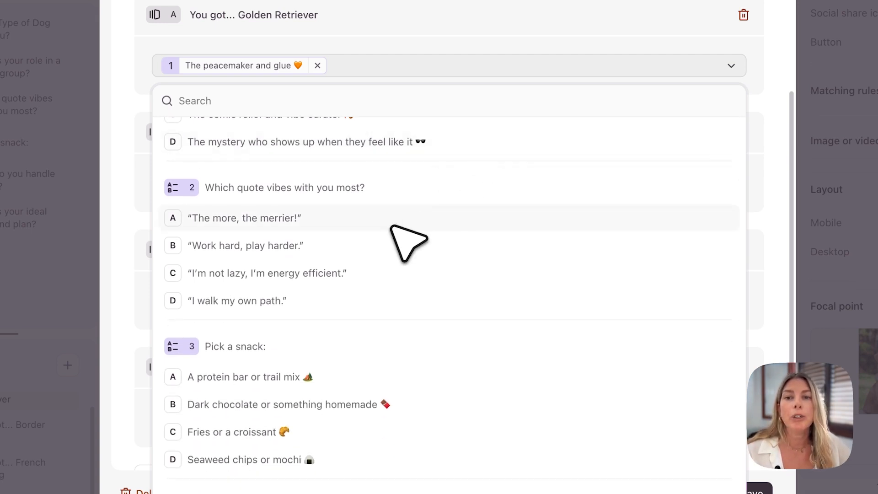
{"action": "left_click", "coordinate": [244, 218]}
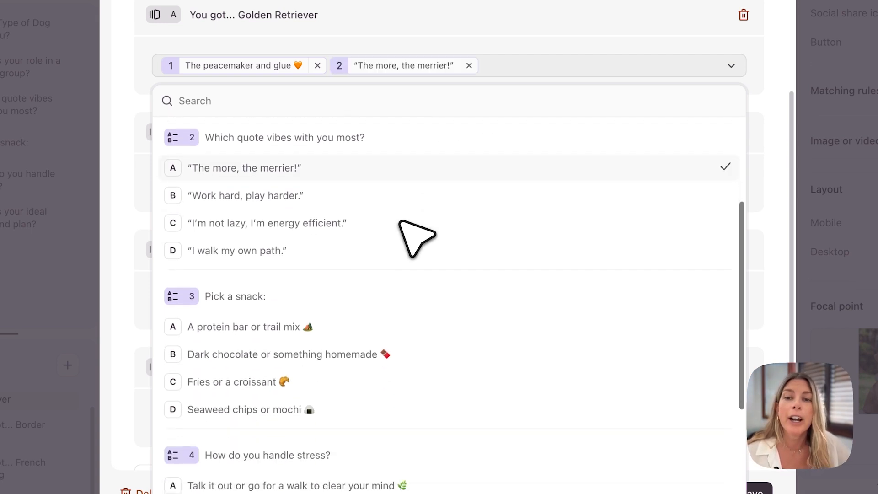
{"action": "left_click", "coordinate": [250, 327]}
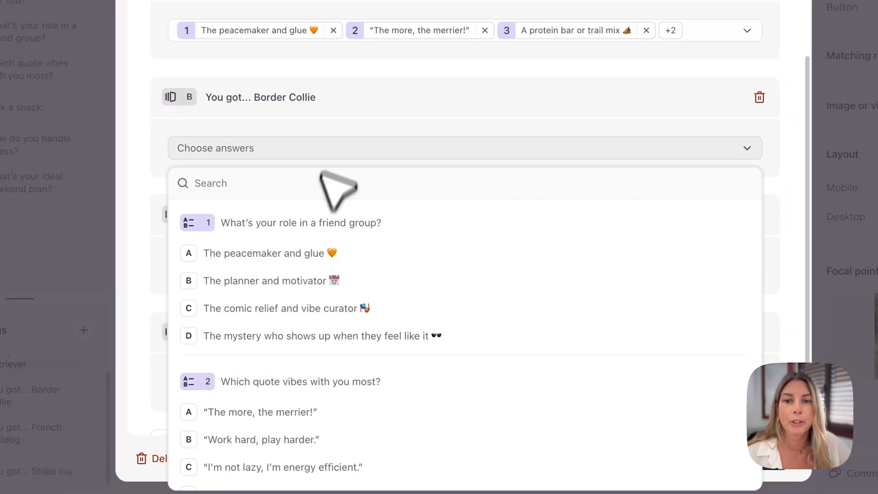
Match 'The planner and motivator' and 'Work hard, play harder' to Border Collie, 'Fries or a croissant' to French Bulldog
{"action": "left_click", "coordinate": [272, 280]}
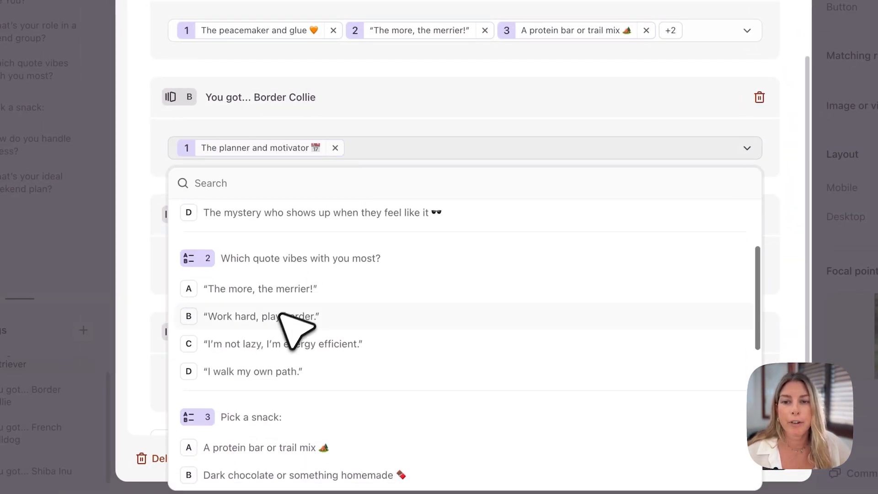
{"action": "left_click", "coordinate": [260, 316]}
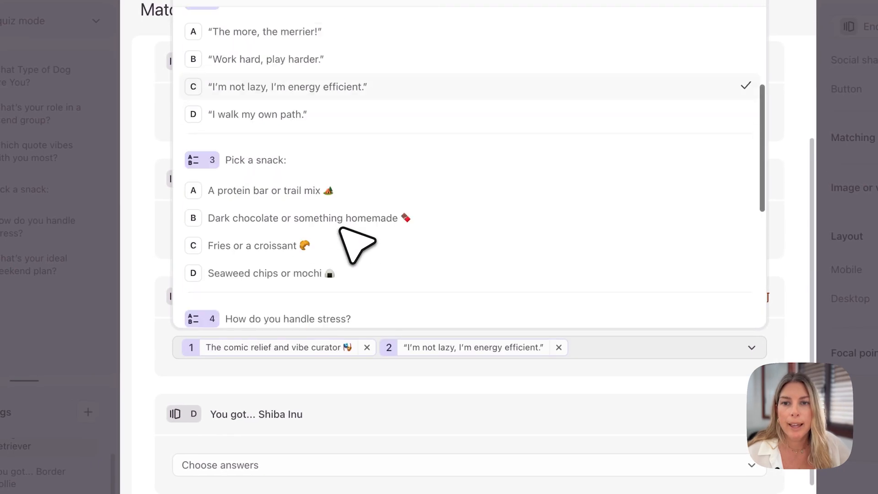
{"action": "left_click", "coordinate": [252, 245]}
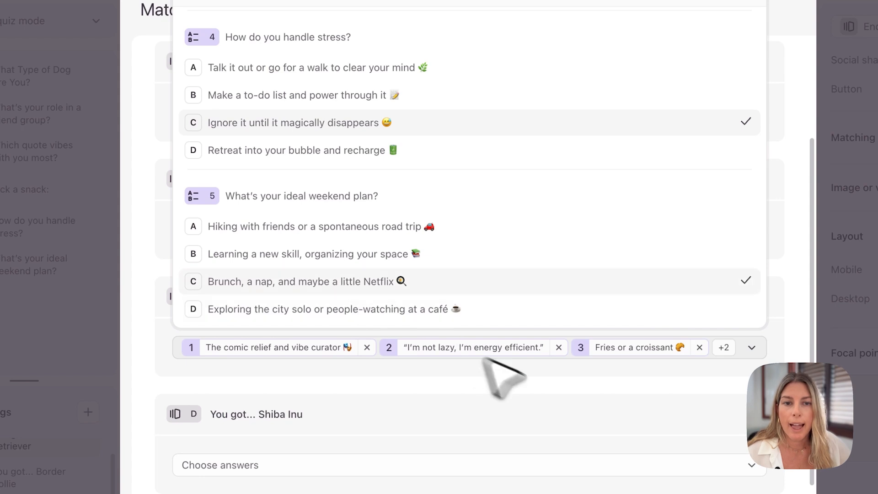
{"action": "scroll", "scroll_direction": "up", "scroll_amount": 3}
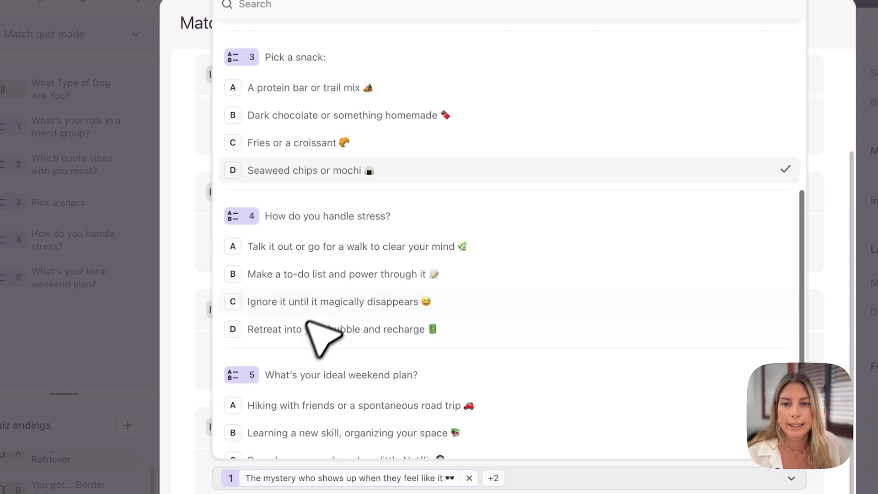
{"action": "scroll", "scroll_direction": "down", "scroll_amount": 3}
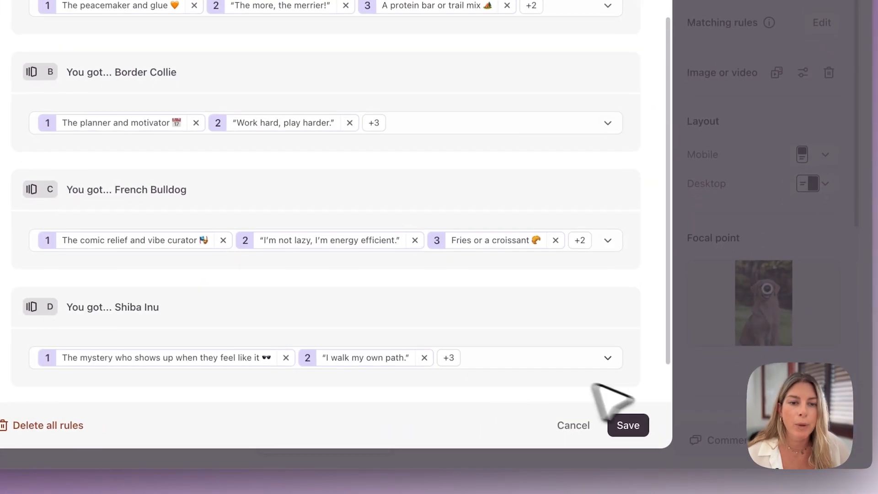
Save the matching rules for all four breed endings and return to the Golden Retriever ending
{"action": "left_click", "coordinate": [627, 425]}
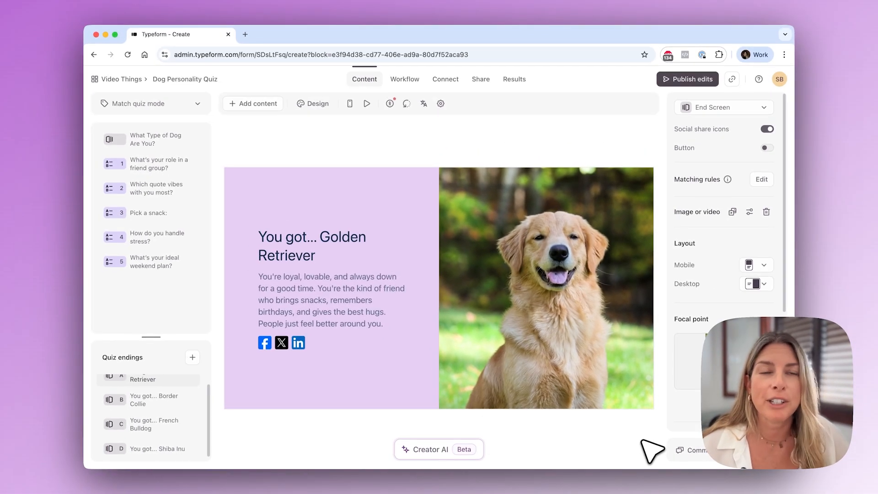
{"action": "mouse_move", "coordinate": [434, 154]}
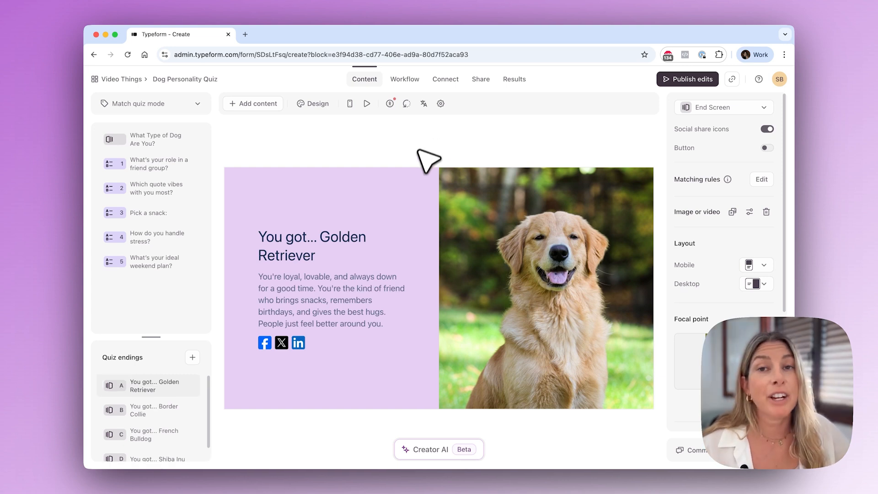
{"action": "mouse_move", "coordinate": [428, 184]}
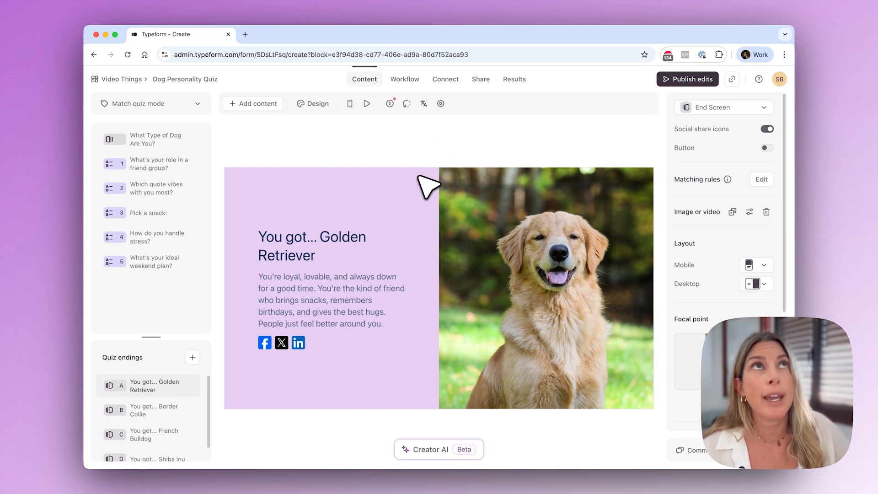
{"action": "mouse_move", "coordinate": [440, 184]}
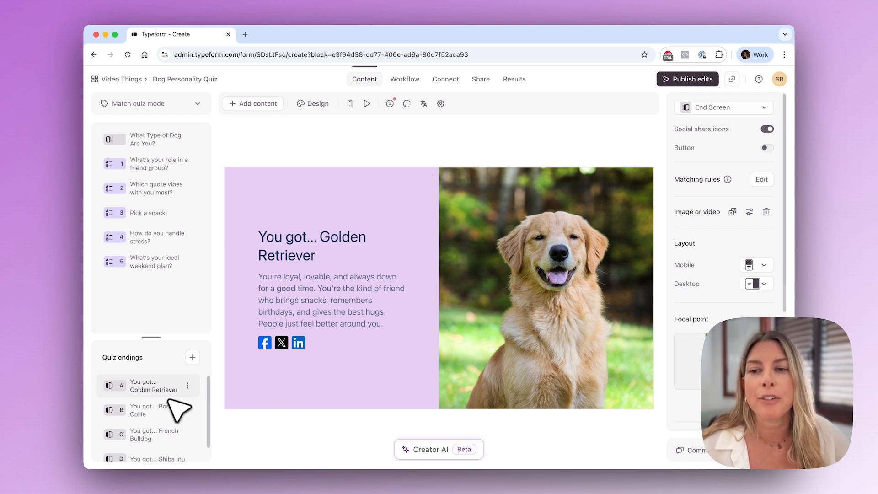
Review questions two to five, turning on Randomize for the snack and weekend plan answers
{"action": "left_click", "coordinate": [687, 80]}
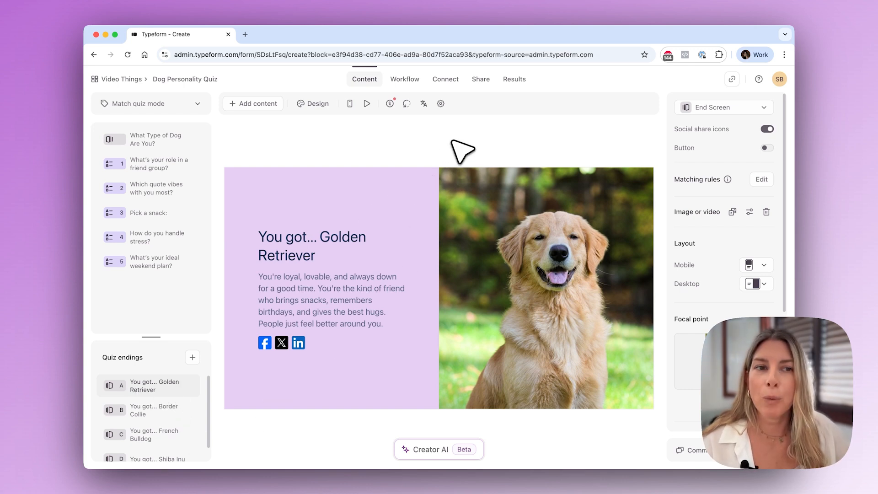
{"action": "mouse_move", "coordinate": [162, 163]}
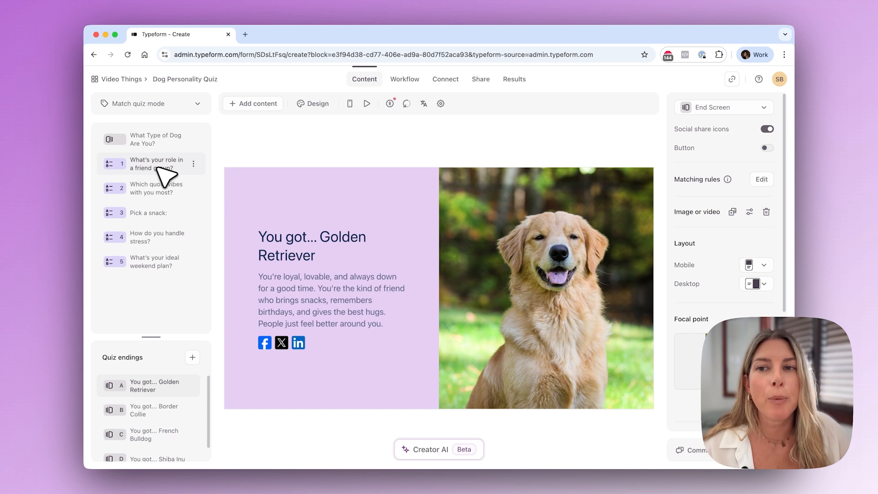
{"action": "left_click", "coordinate": [157, 163]}
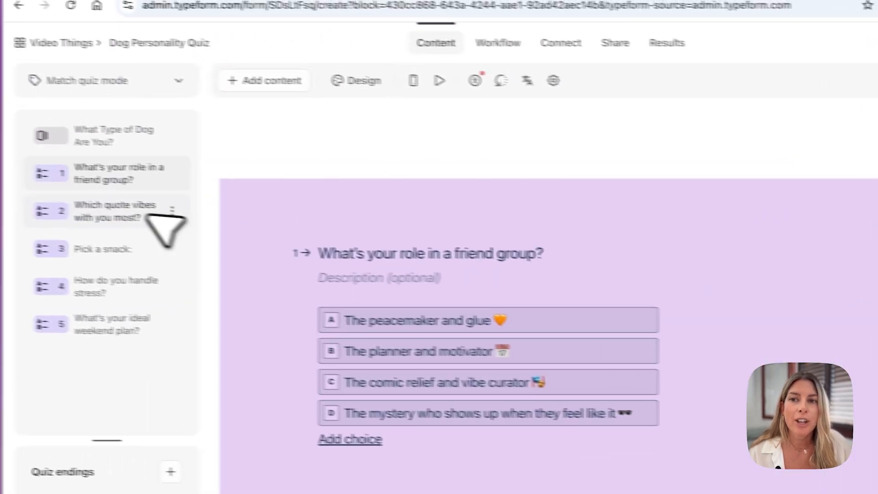
{"action": "left_click", "coordinate": [106, 211]}
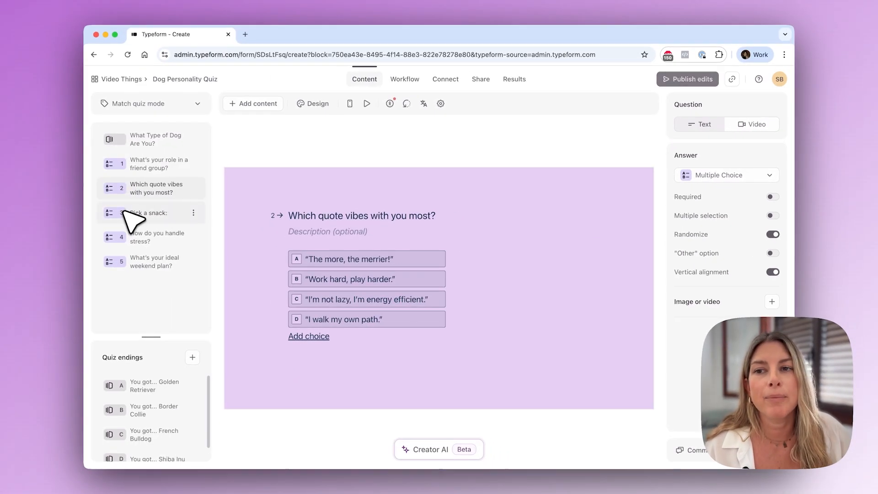
{"action": "left_click", "coordinate": [155, 212]}
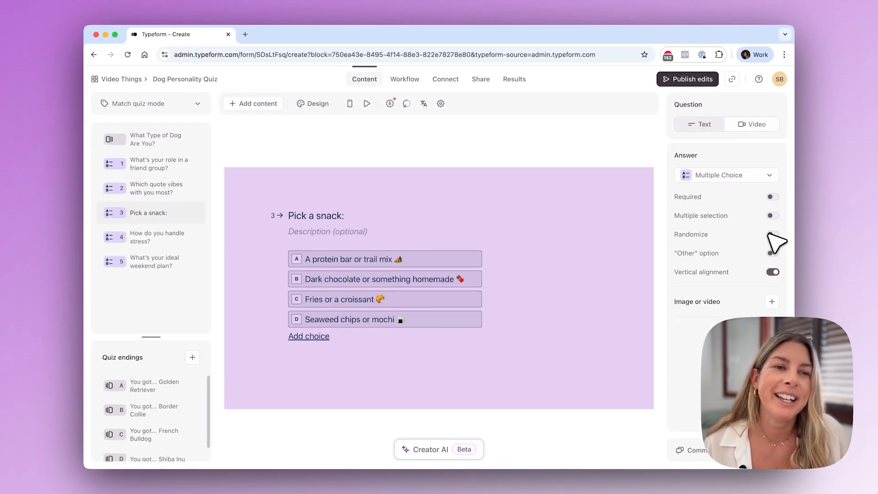
{"action": "left_click", "coordinate": [772, 234]}
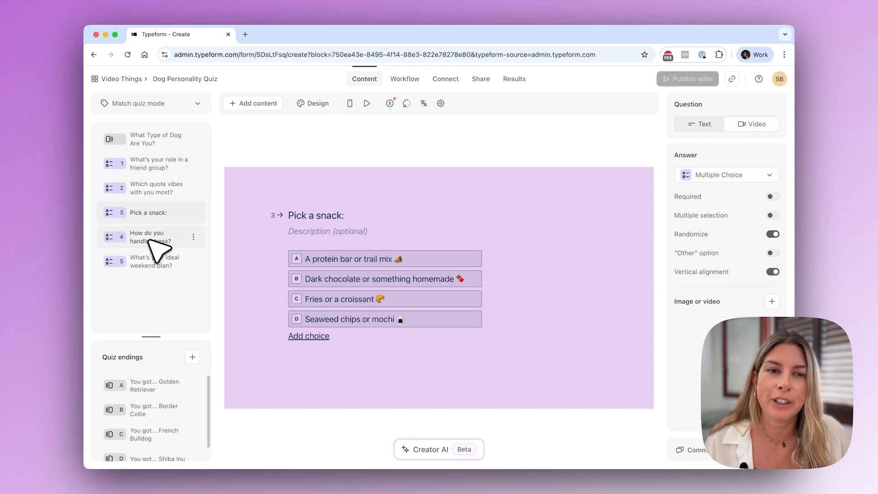
{"action": "left_click", "coordinate": [157, 237]}
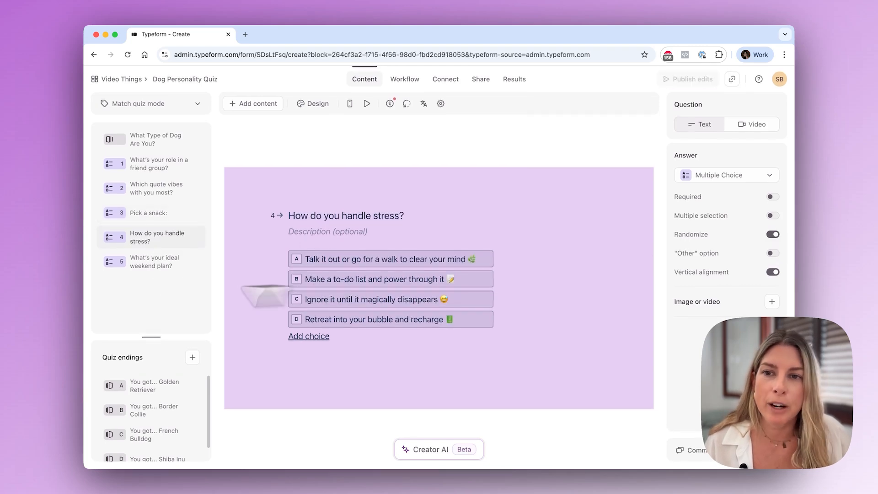
{"action": "left_click", "coordinate": [152, 262]}
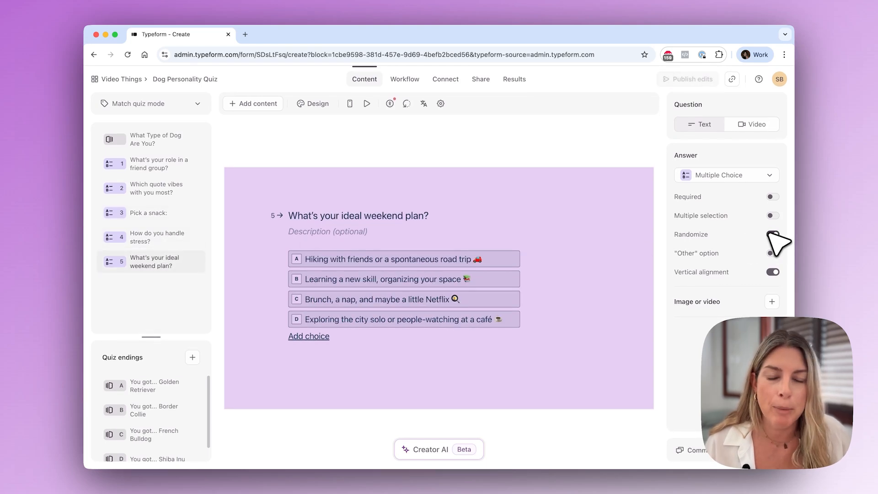
{"action": "left_click", "coordinate": [772, 234]}
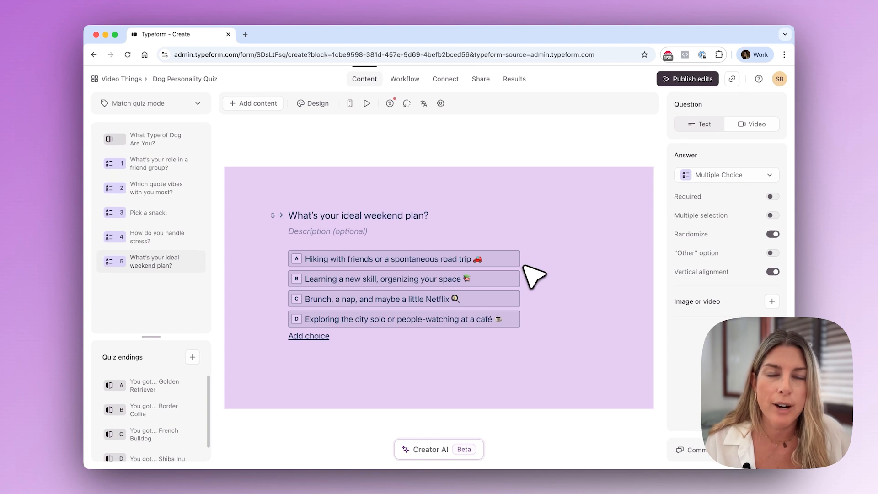
{"action": "mouse_move", "coordinate": [403, 159]}
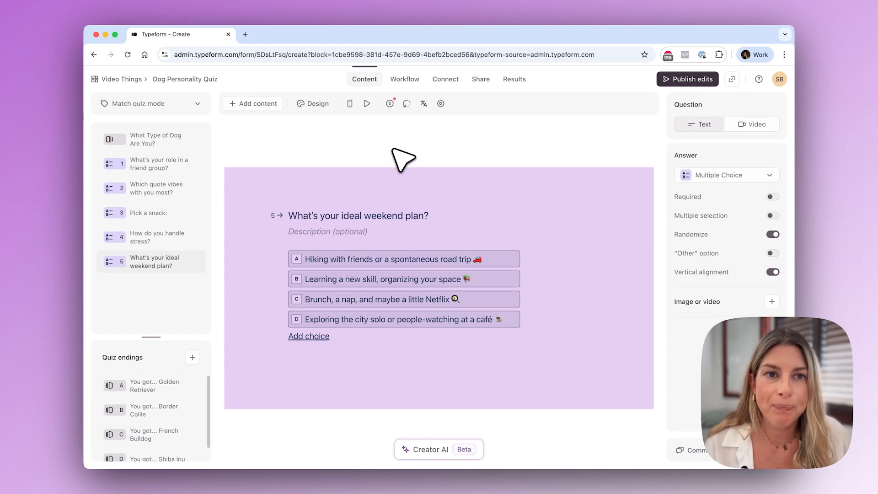
{"action": "mouse_move", "coordinate": [688, 78]}
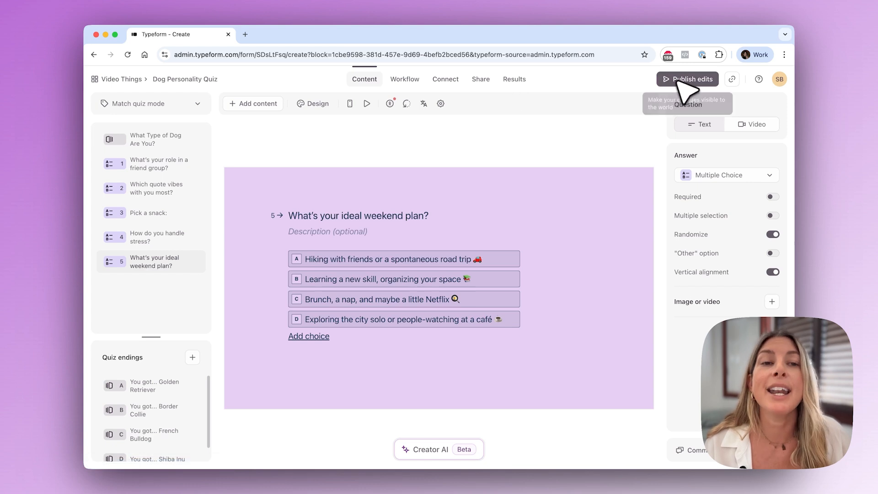
Publish the quiz edits live and go to the quiz's Share page
{"action": "left_click", "coordinate": [687, 79]}
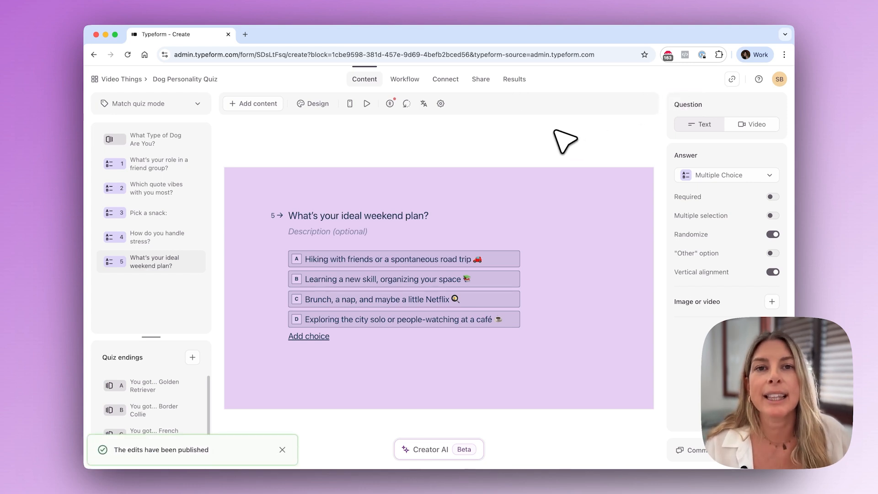
{"action": "mouse_move", "coordinate": [526, 109]}
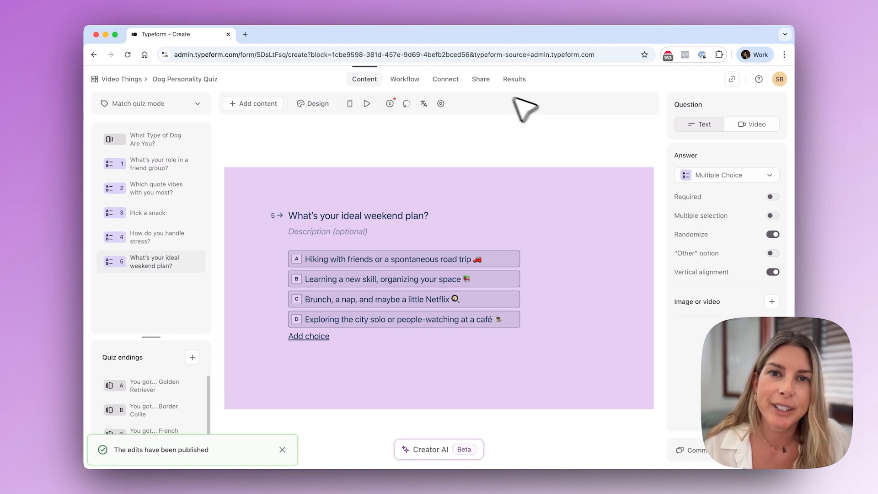
{"action": "left_click", "coordinate": [480, 79]}
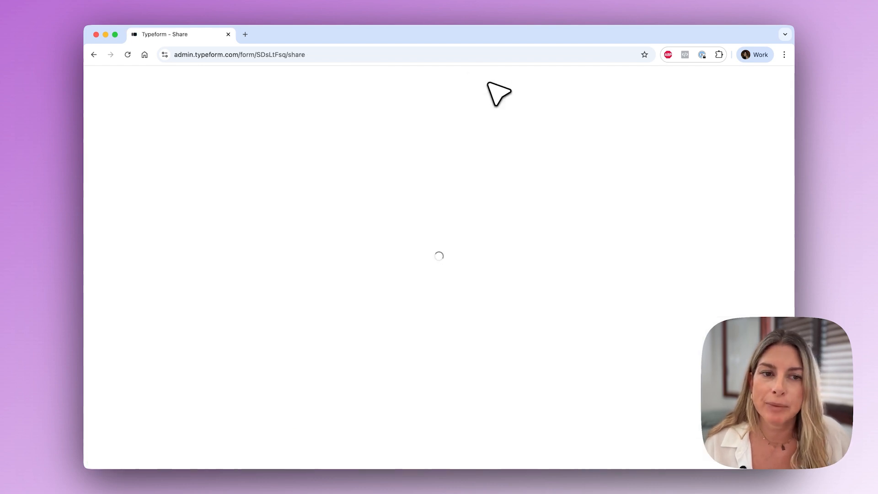
Take the live quiz, choosing 'Seaweed chips or mochi' and 'Ignore it until it magically disappears', then submit
{"action": "left_click", "coordinate": [249, 105]}
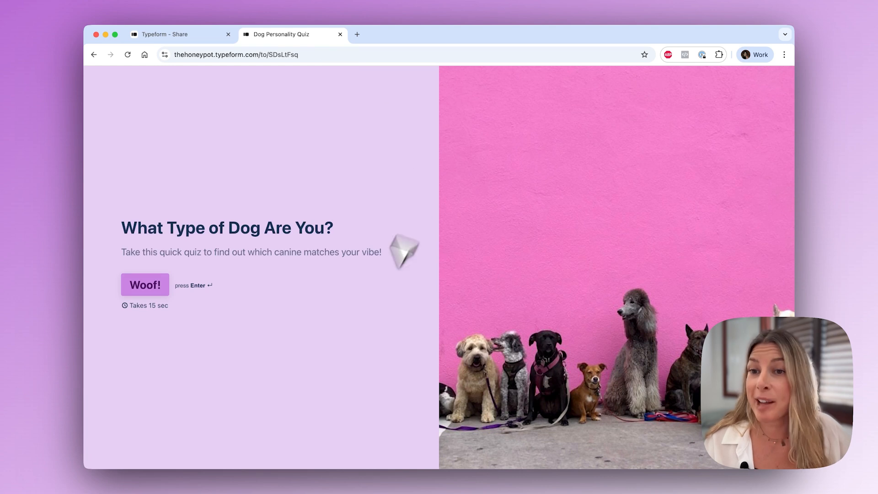
{"action": "left_click", "coordinate": [145, 284]}
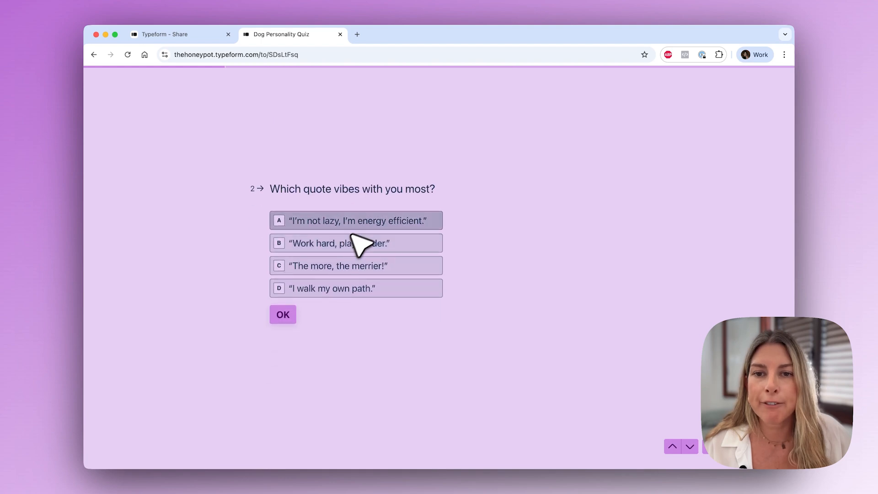
{"action": "left_click", "coordinate": [282, 315]}
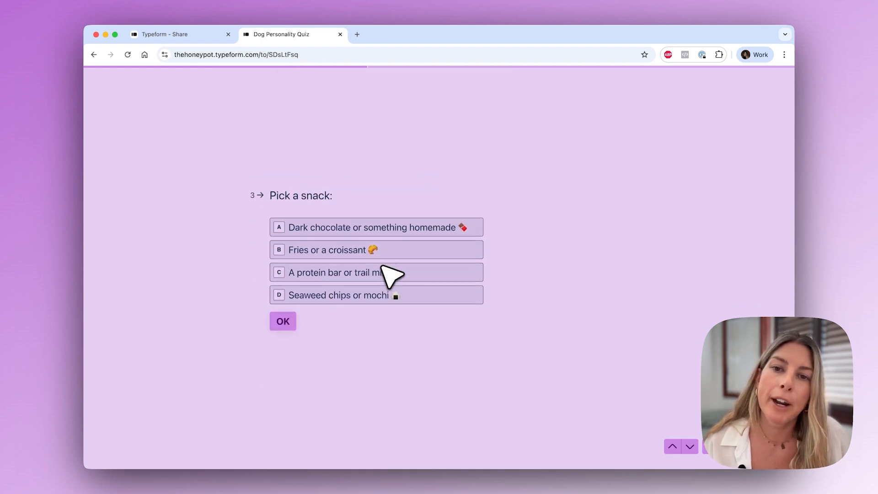
{"action": "left_click", "coordinate": [375, 288]}
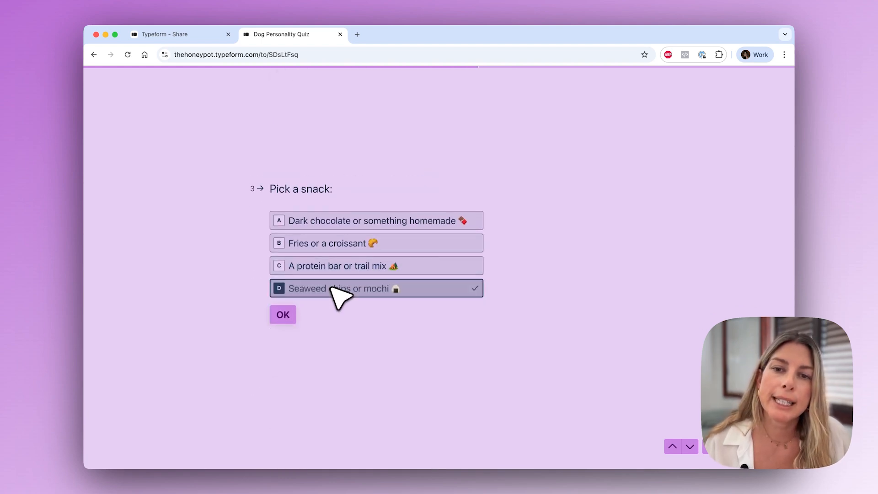
{"action": "left_click", "coordinate": [282, 314]}
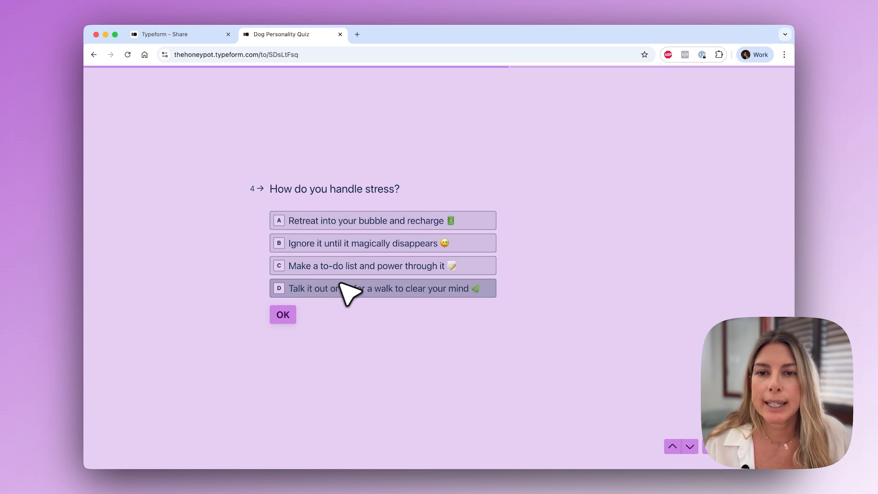
{"action": "left_click", "coordinate": [383, 242]}
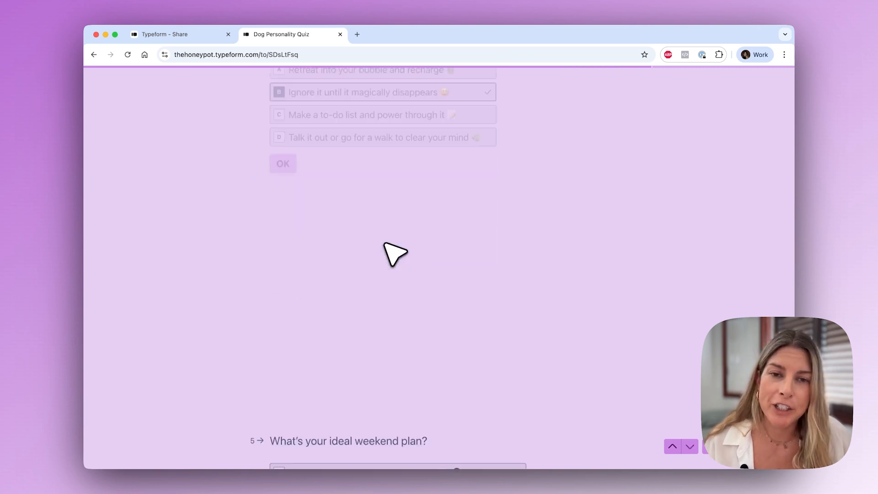
{"action": "scroll", "scroll_direction": "down", "scroll_amount": 3}
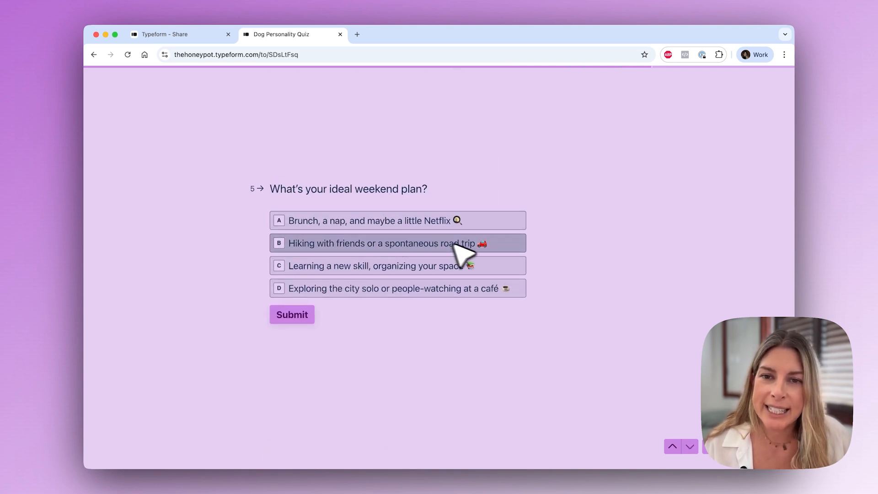
{"action": "mouse_move", "coordinate": [436, 257]}
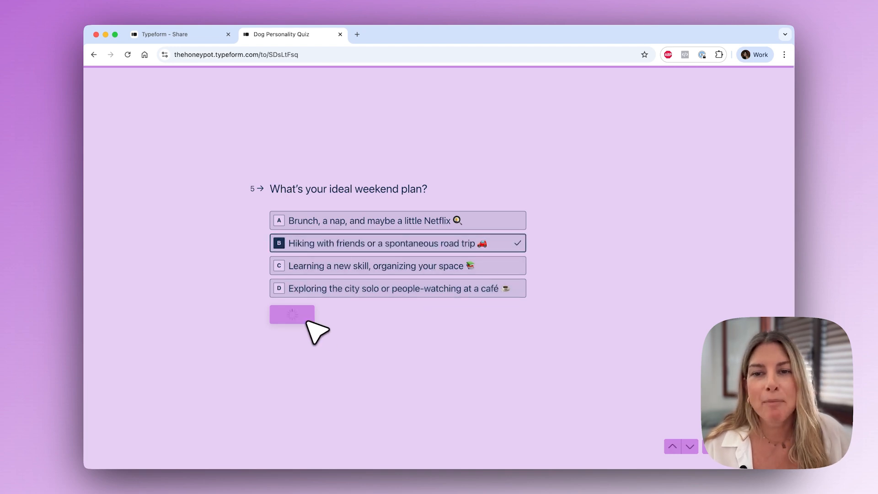
{"action": "left_click", "coordinate": [291, 314]}
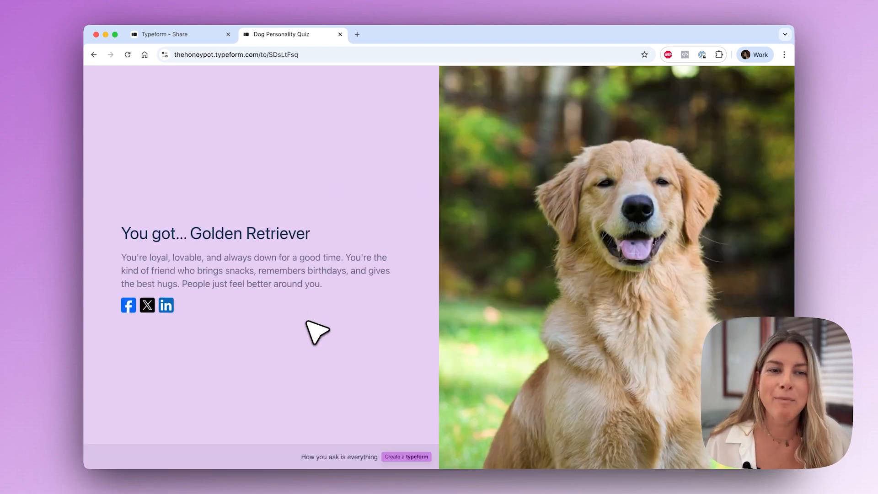
{"action": "mouse_move", "coordinate": [336, 352]}
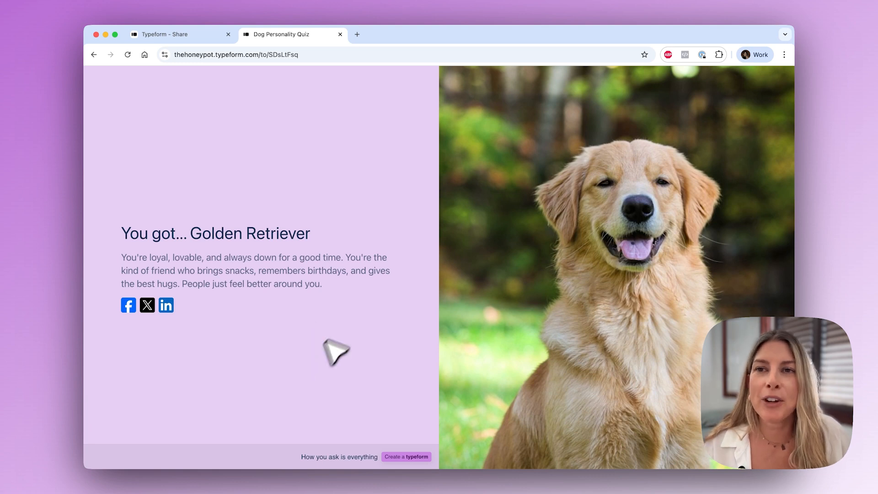
View the Results Responses table of seven submissions, scrolled to the Ending column
{"action": "left_click", "coordinate": [165, 34]}
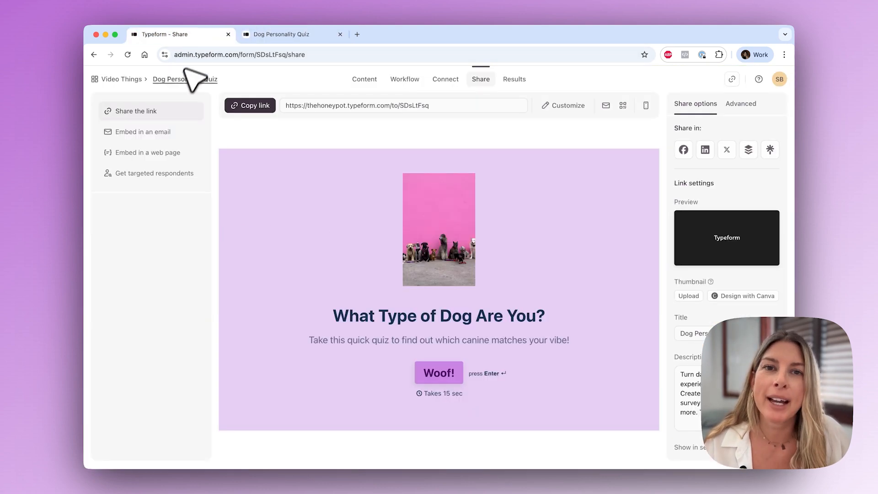
{"action": "left_click", "coordinate": [513, 80]}
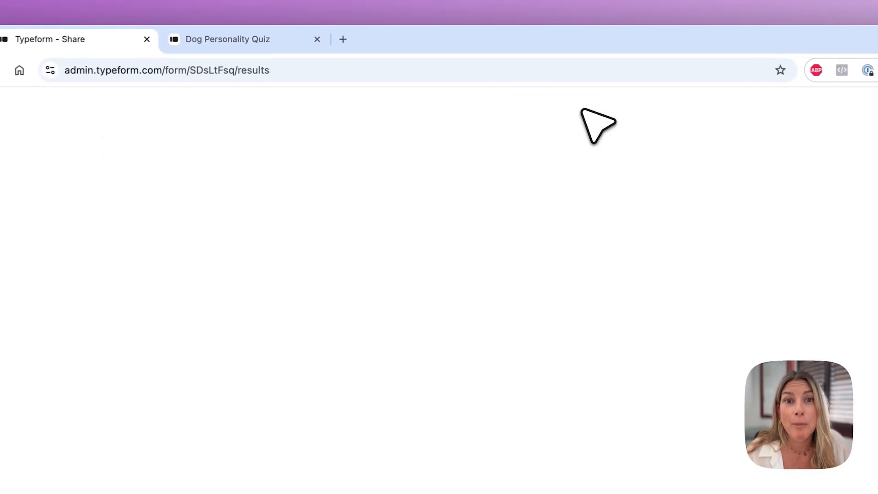
{"action": "left_click", "coordinate": [584, 108]}
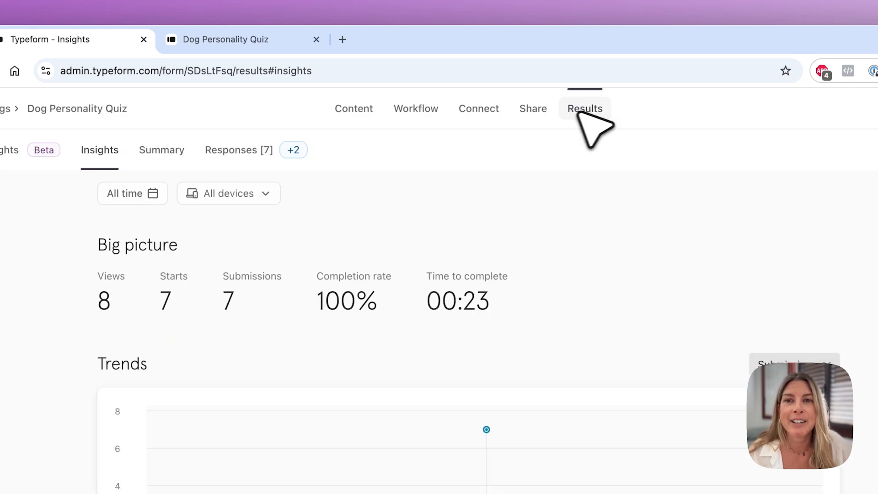
{"action": "left_click", "coordinate": [238, 150]}
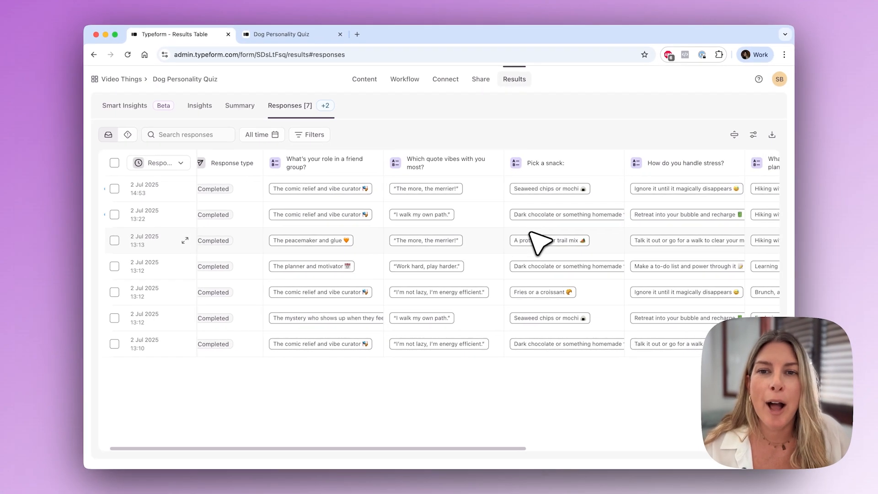
{"action": "scroll", "scroll_direction": "right", "scroll_amount": 3}
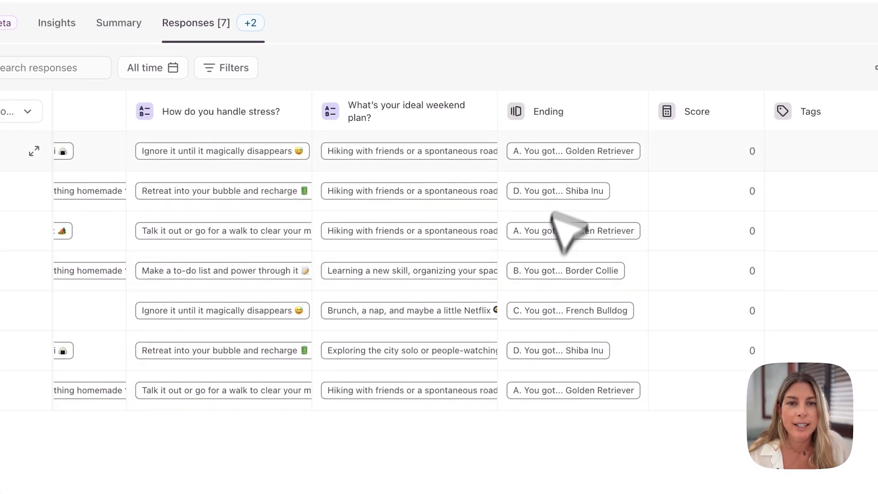
{"action": "mouse_move", "coordinate": [601, 87]}
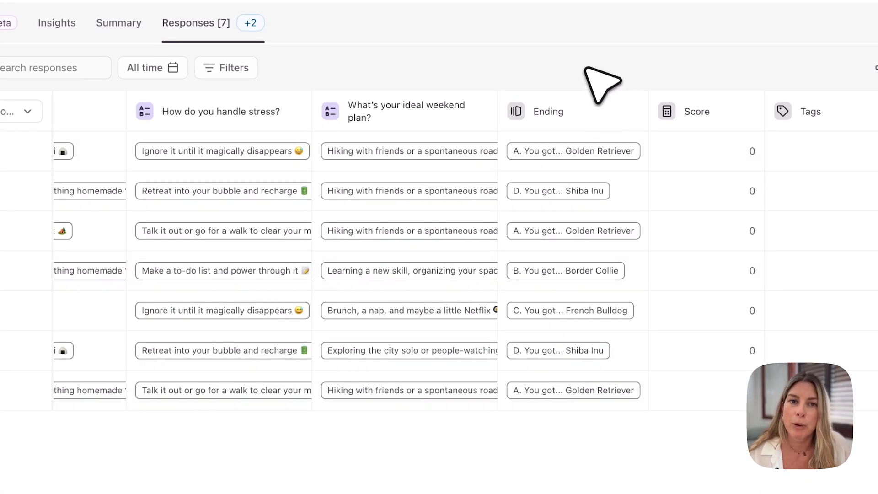